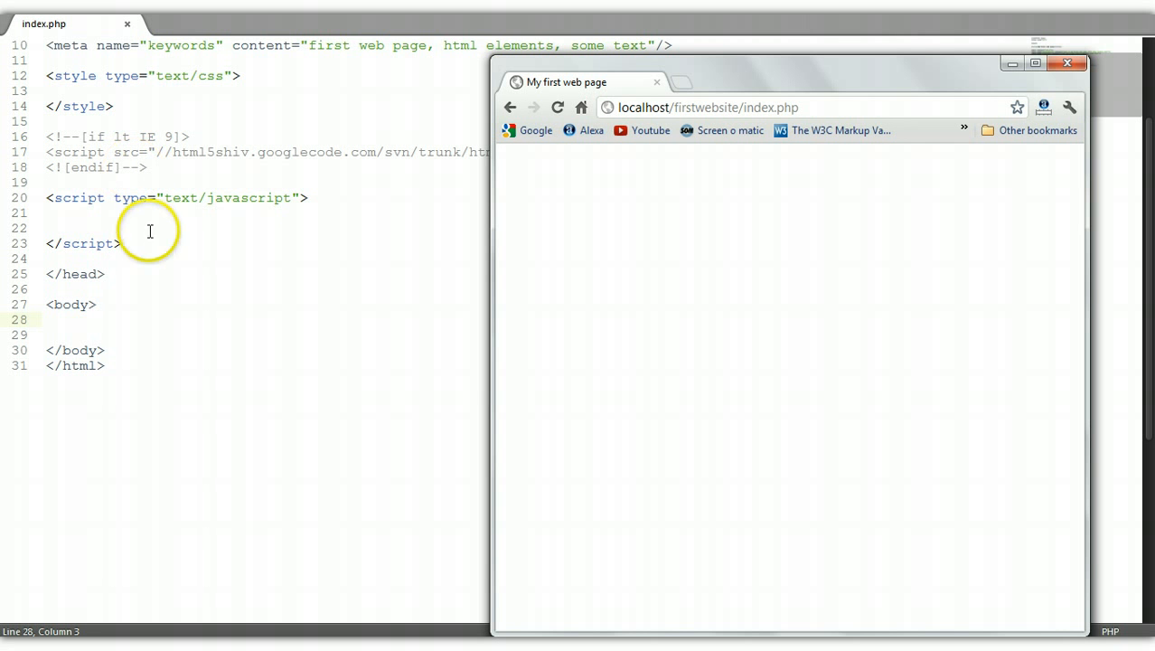
mouse_move(136, 319)
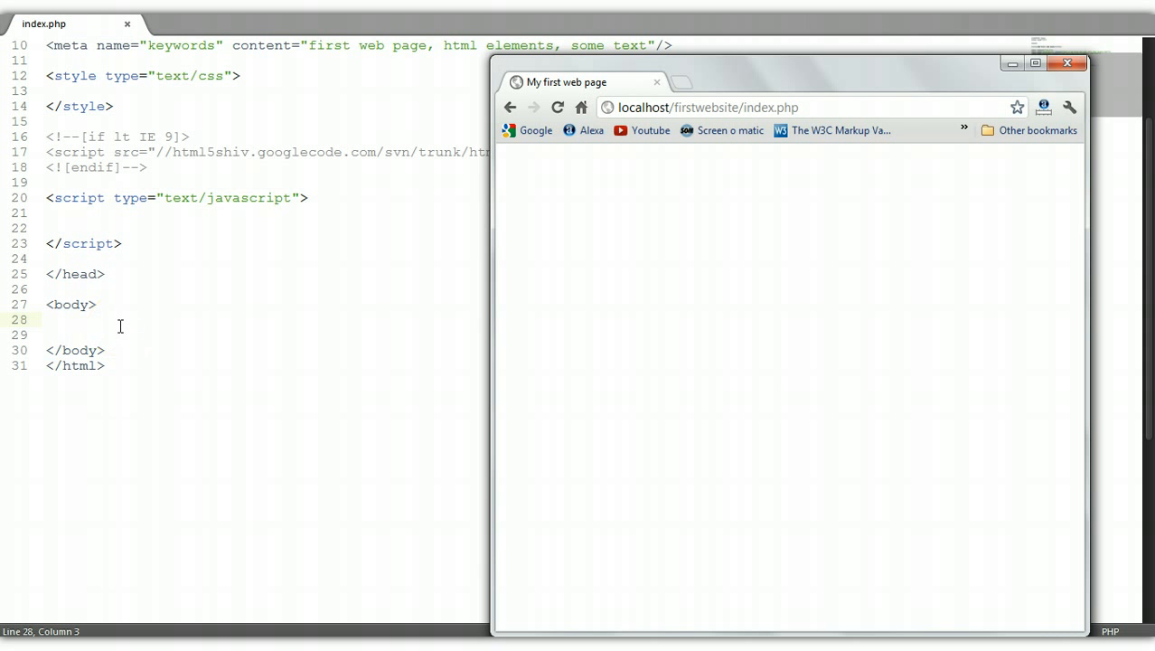
mouse_move(118, 329)
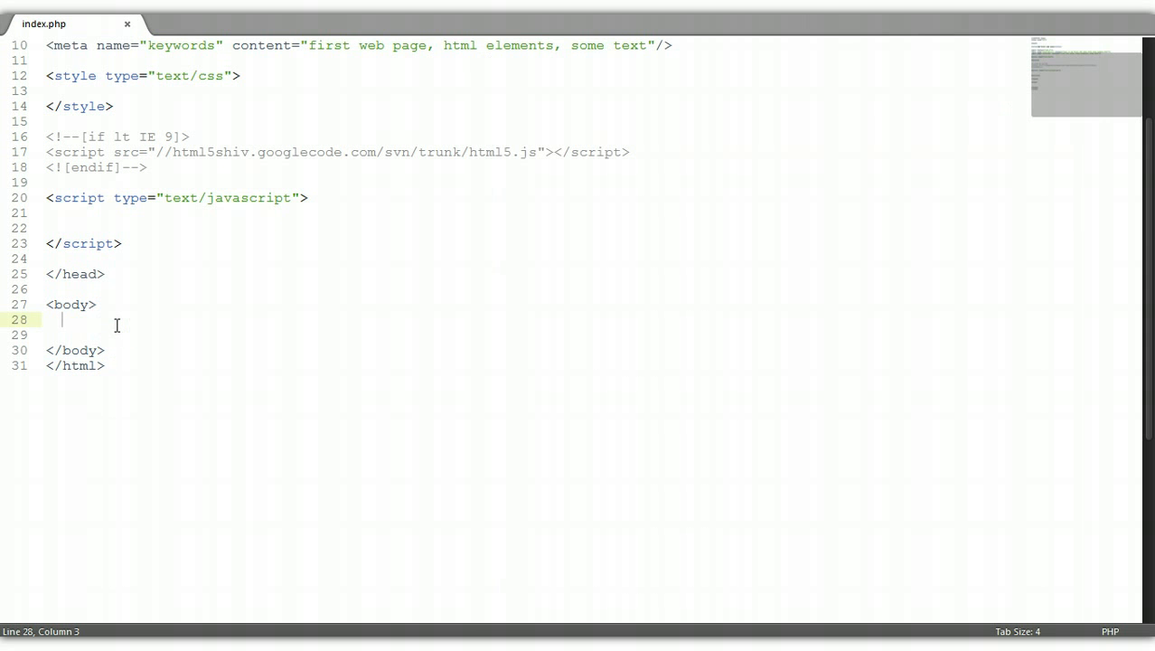
Step: Insert an empty <form></form> element on line 28 using autocomplete
type("<for")
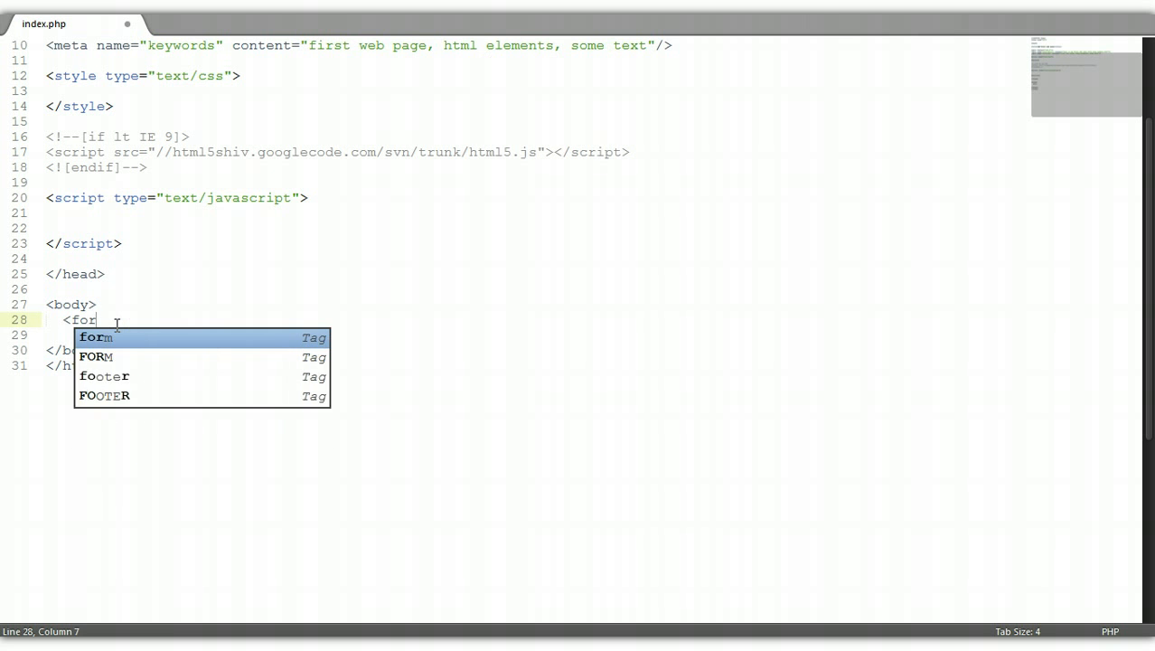
type("m>")
type("</")
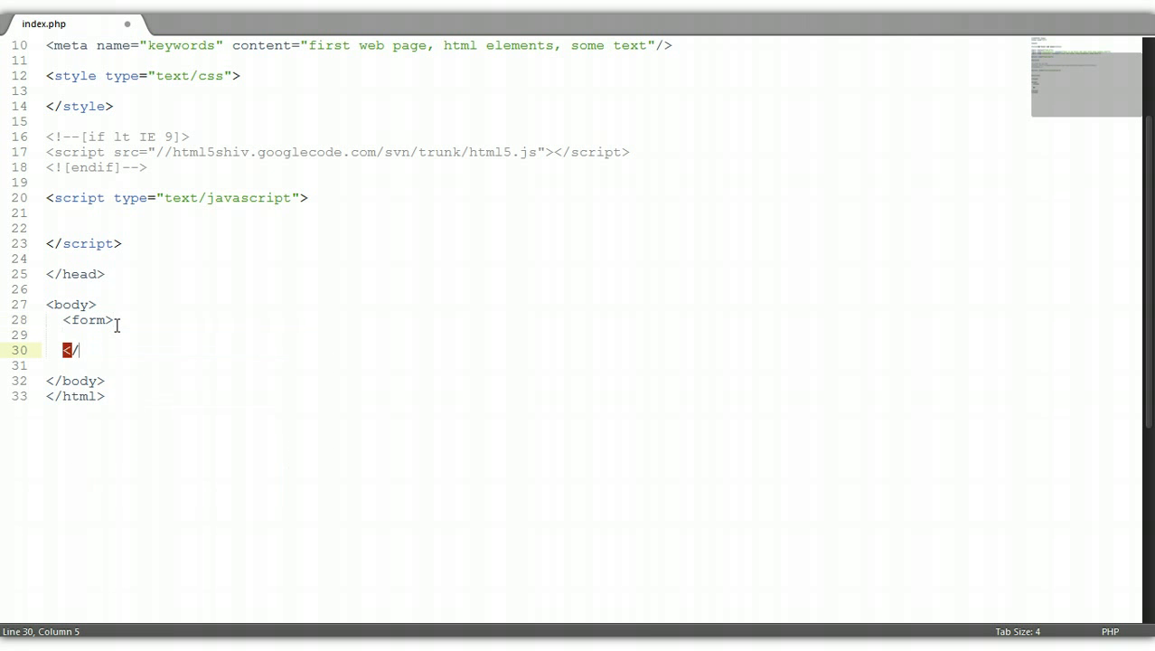
type("form>")
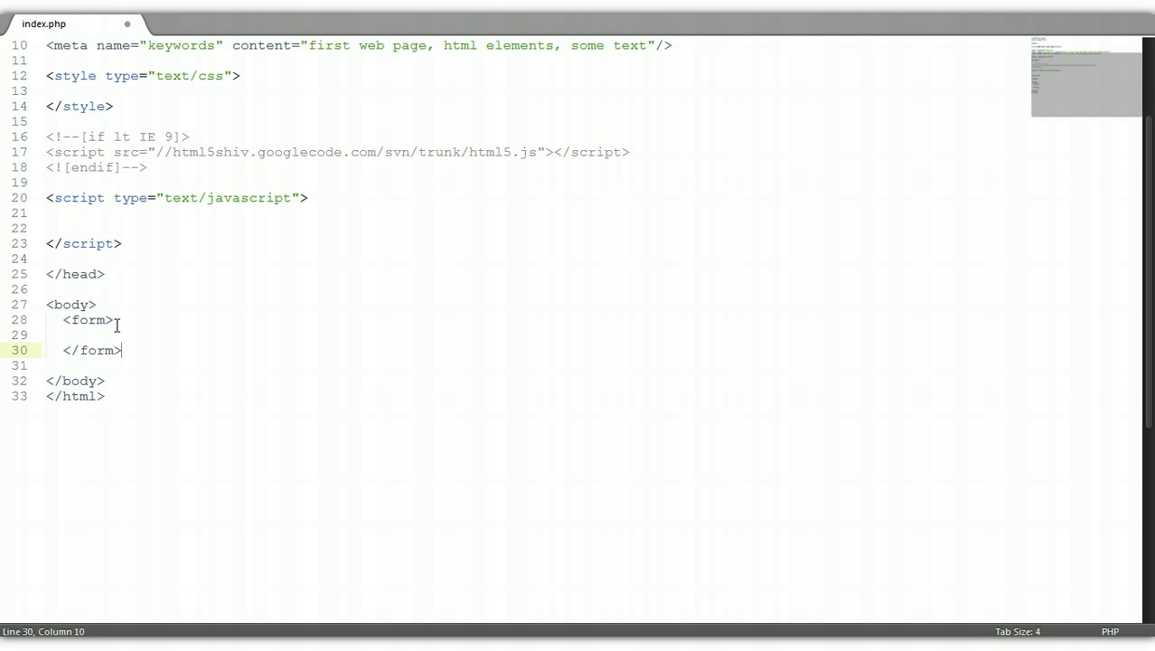
Step: Add action="index.php" and method="post" to the opening form tag
left_click(105, 319)
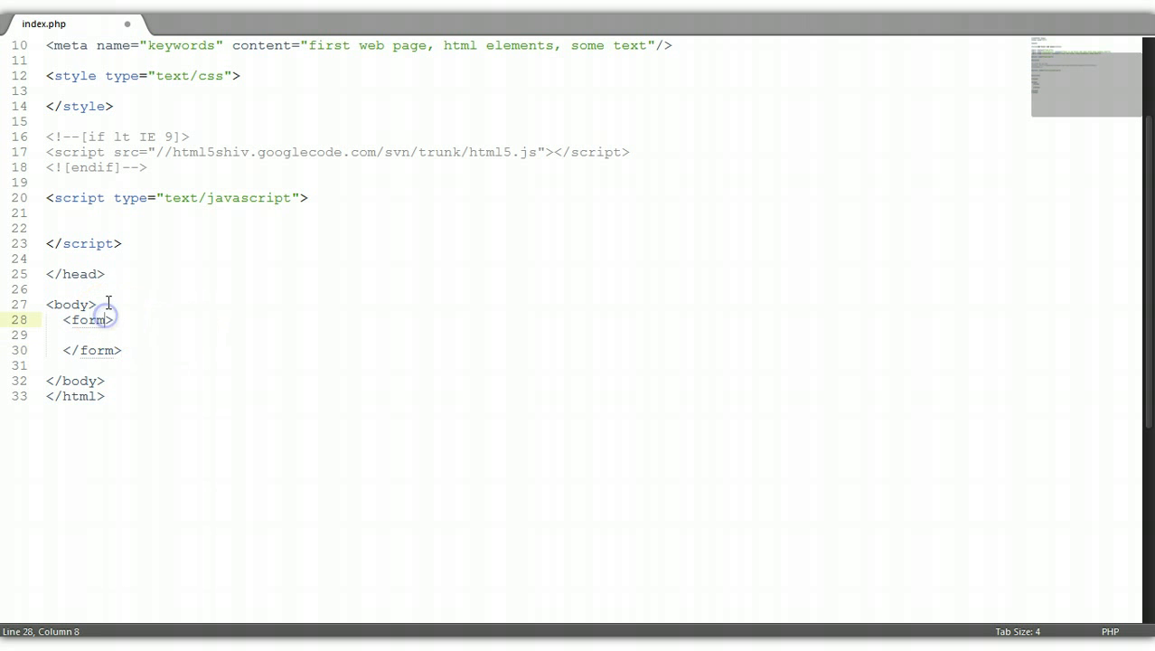
type("action")
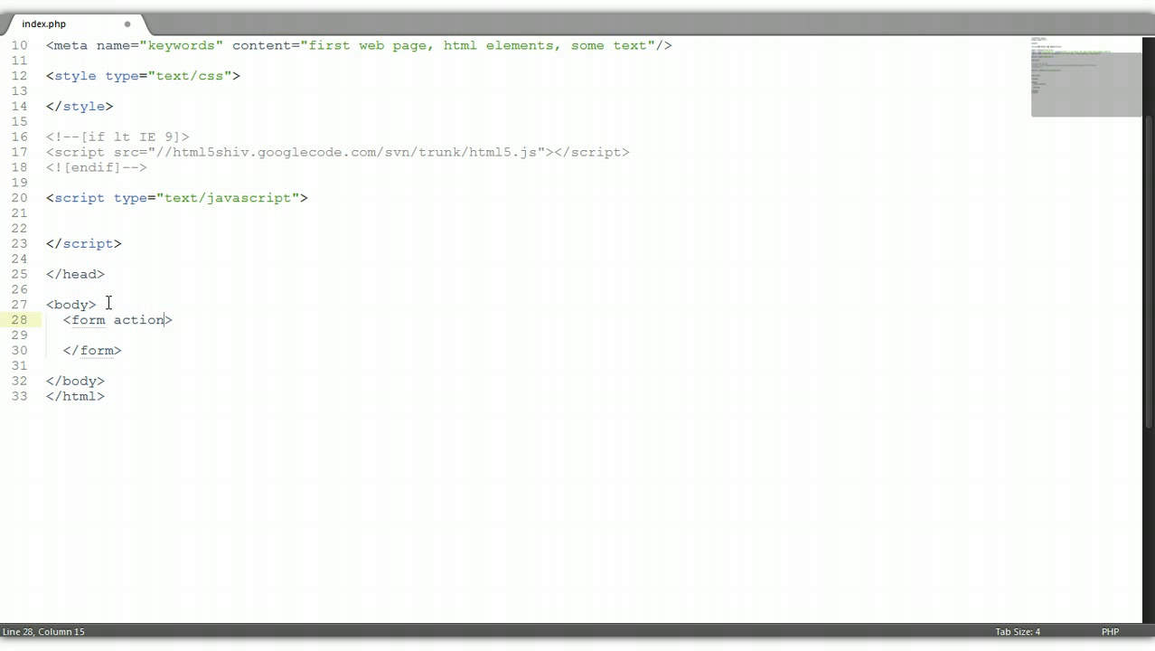
type("=\"\"")
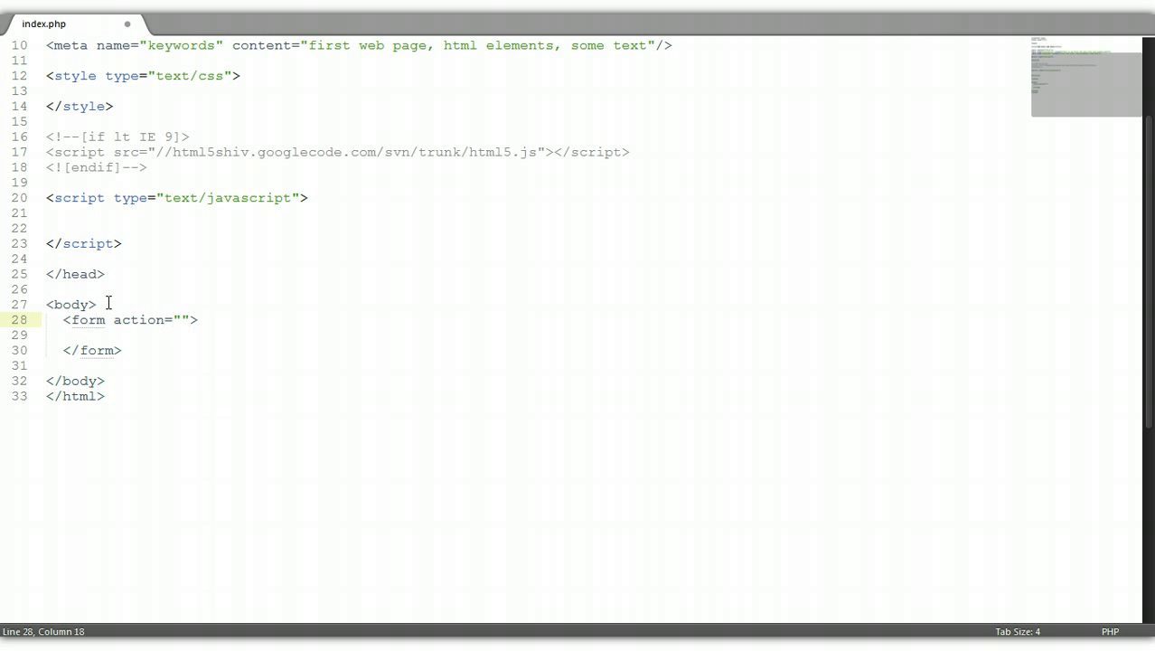
type("index")
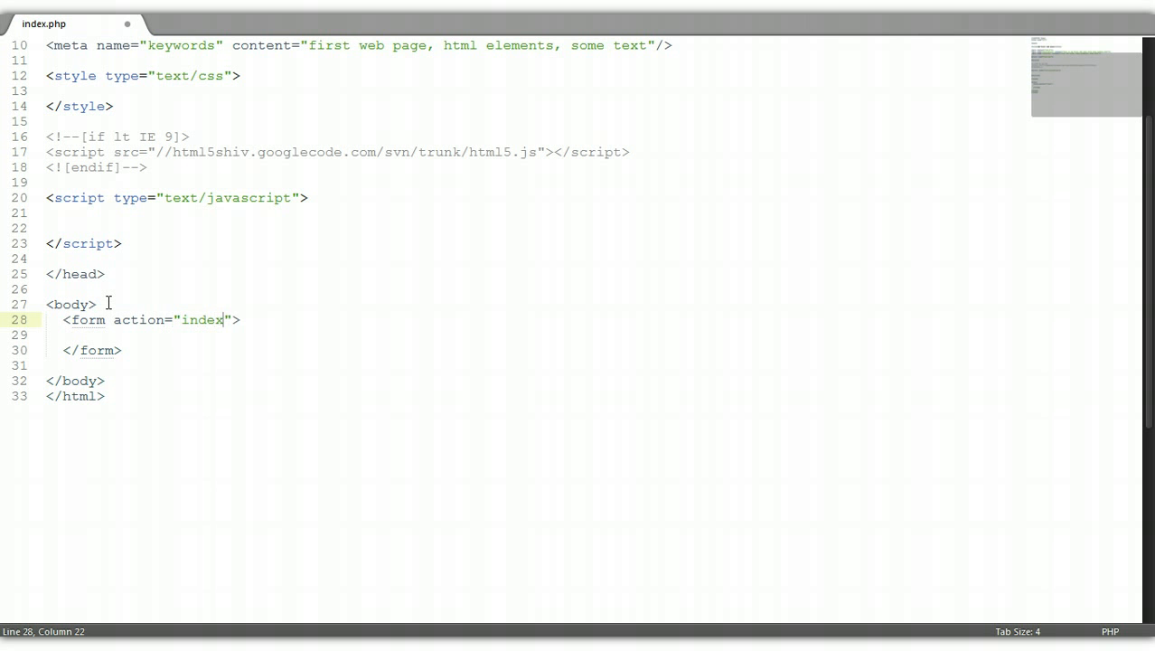
type(".php")
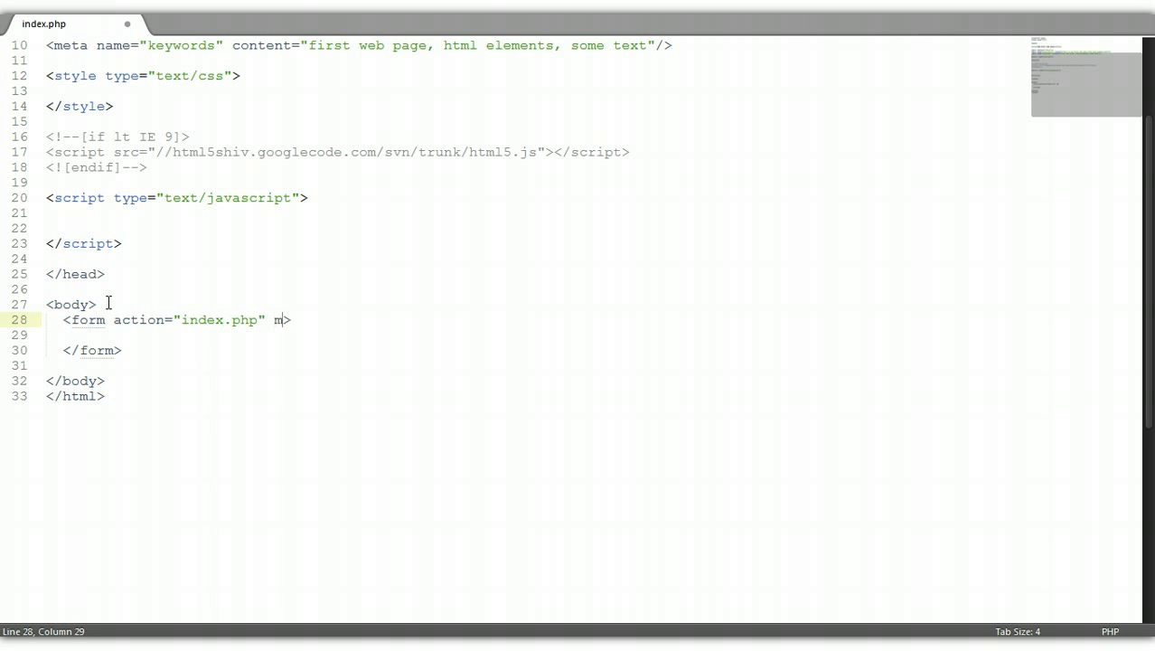
type("ethod=\"")
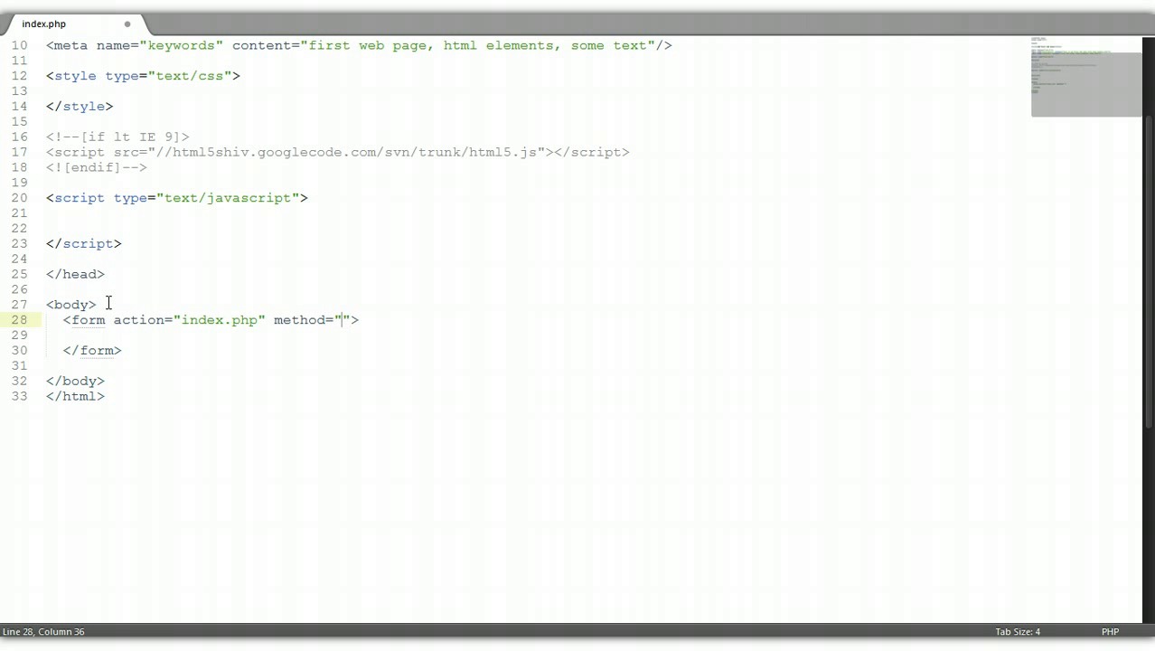
type("post")
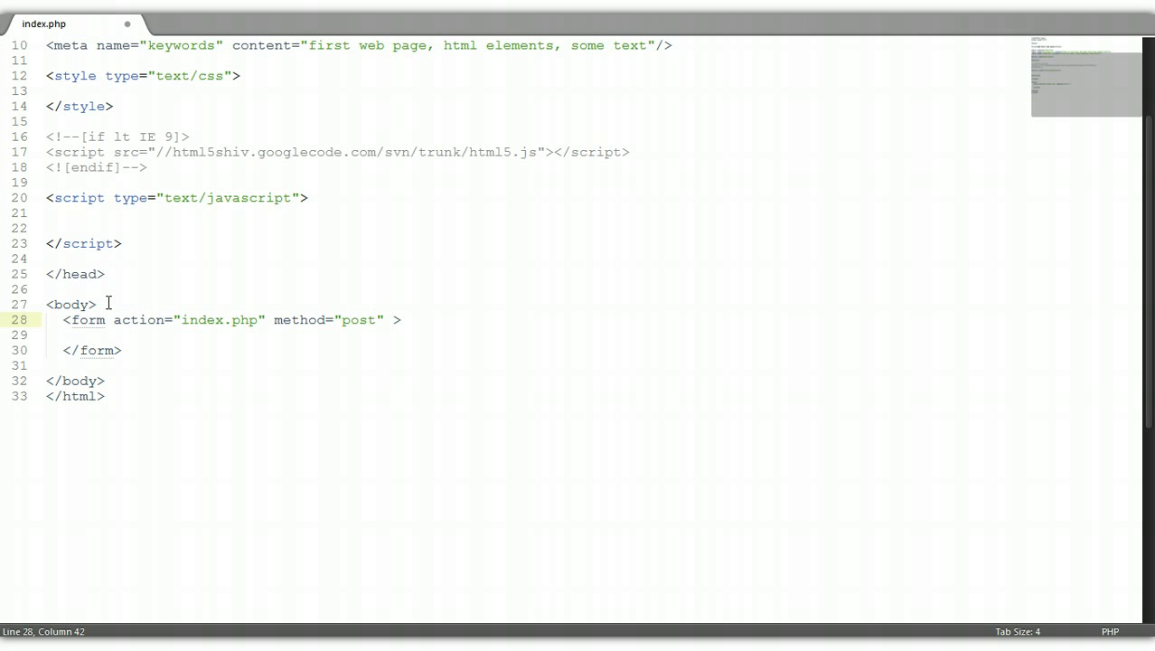
Step: Set the form's enctype attribute to multipart/form-data
type("enctype=\"")
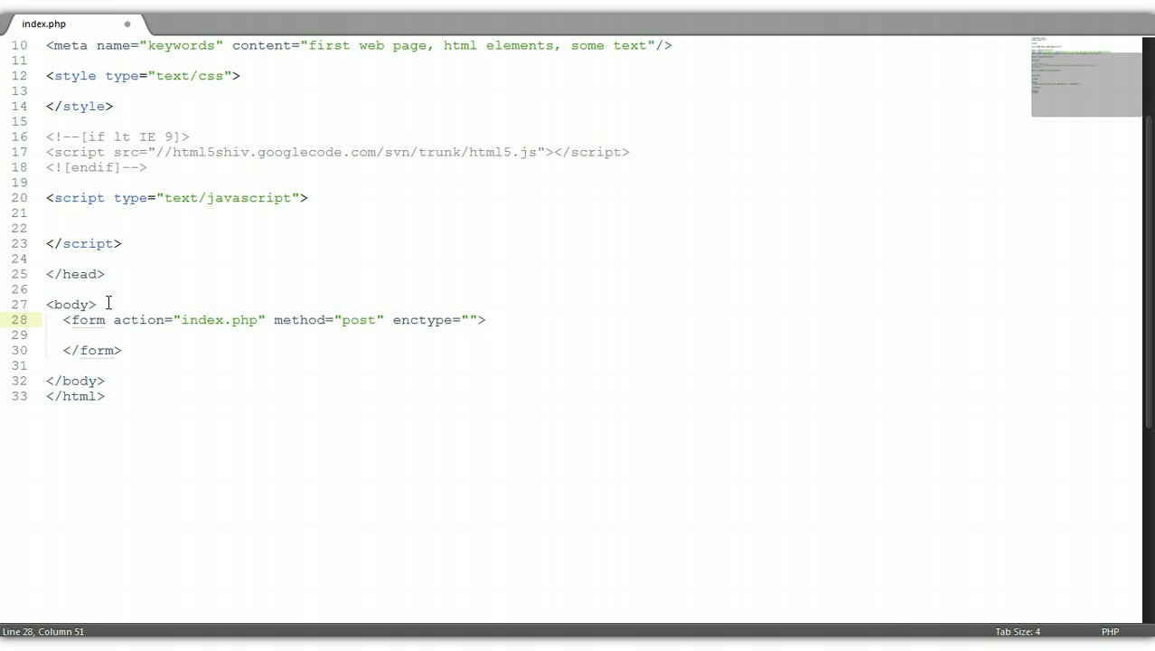
type("m")
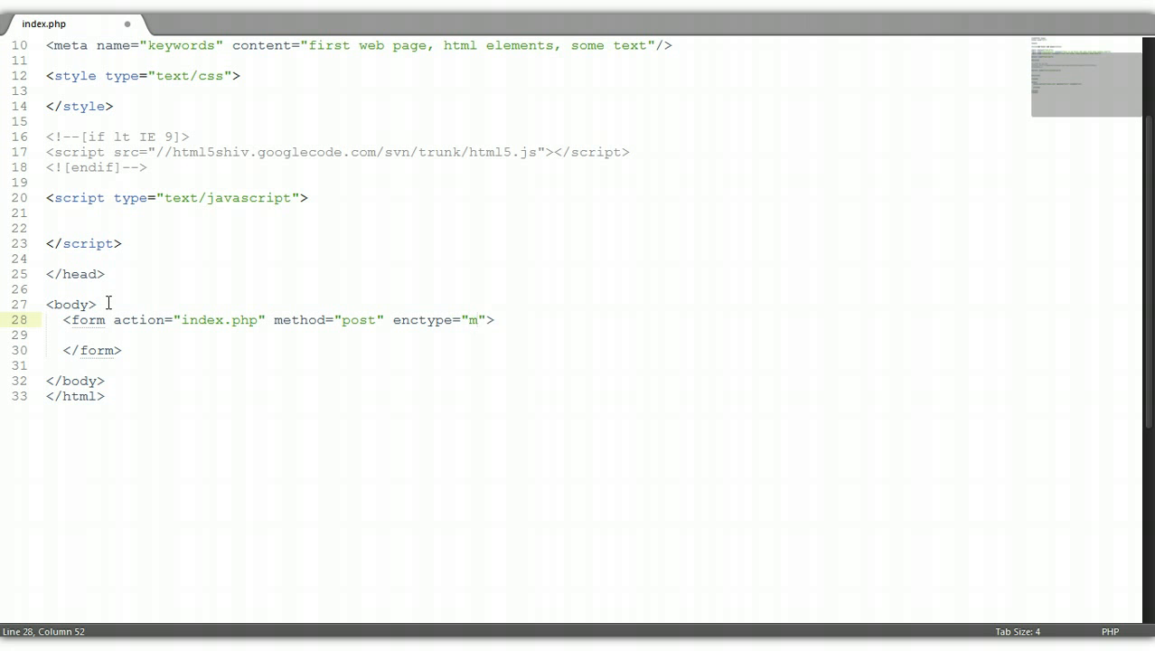
type("ulti")
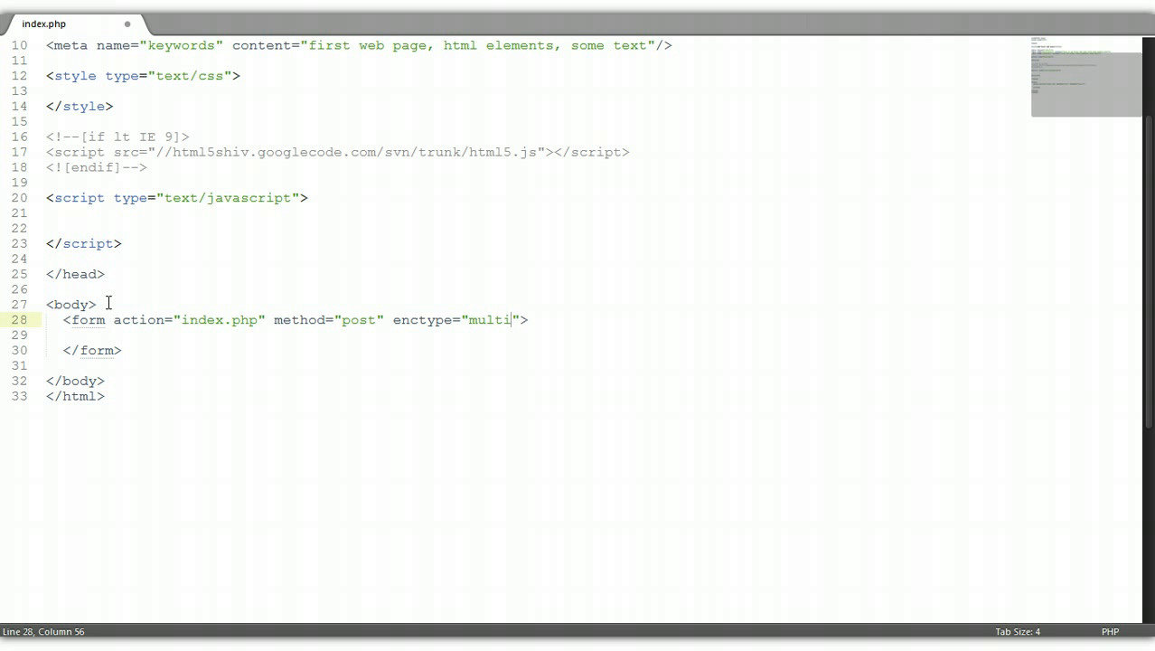
type("part/")
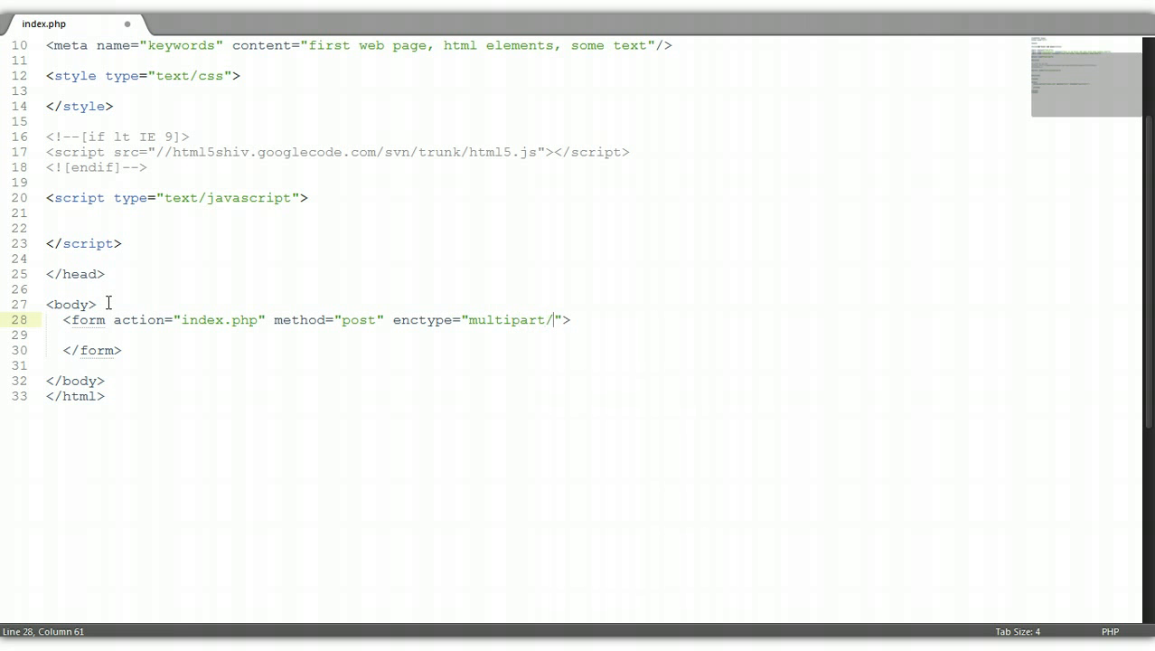
type("form-")
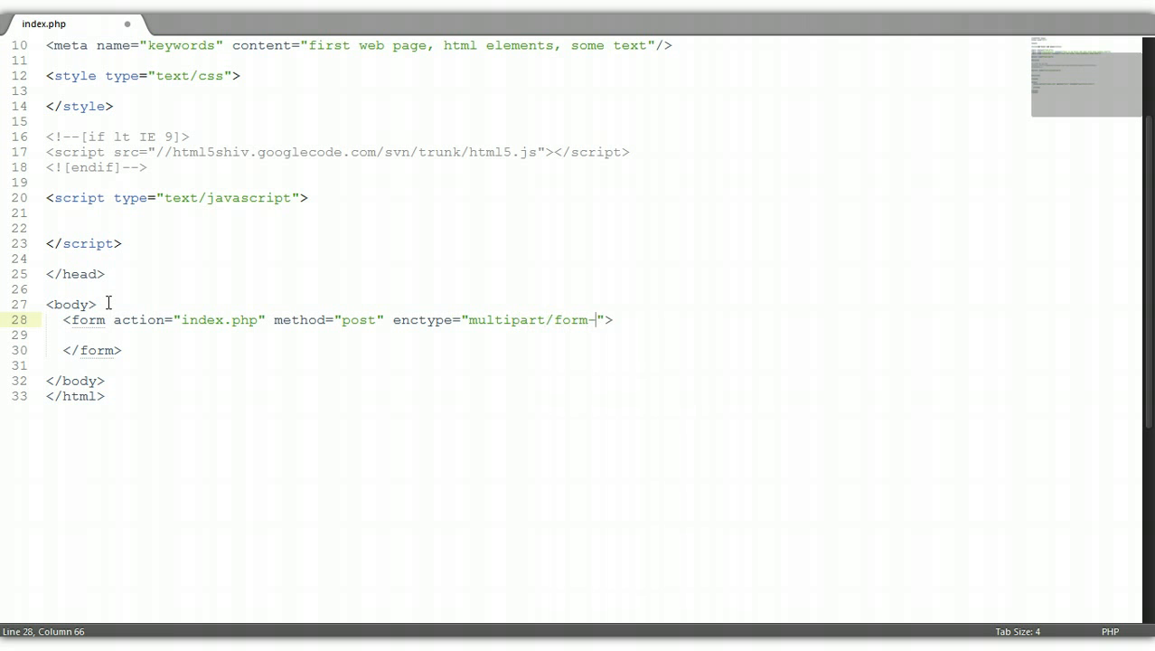
type("data")
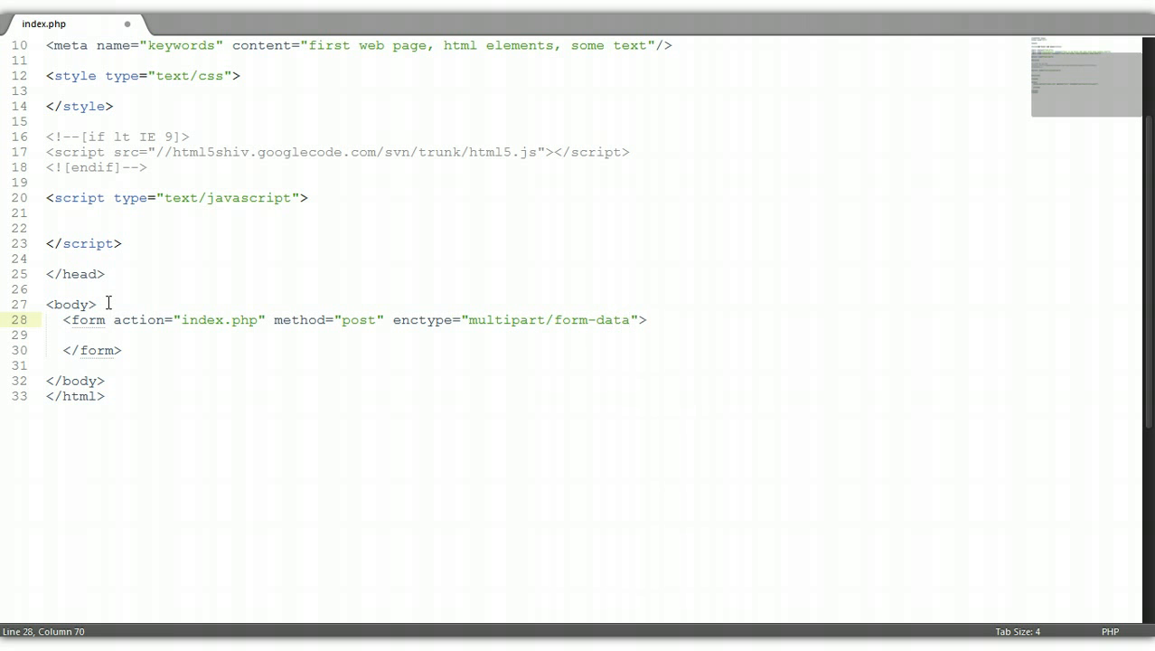
Step: Add a label for "file" inside the form and start its text 'Choose a file:'
left_click(106, 334)
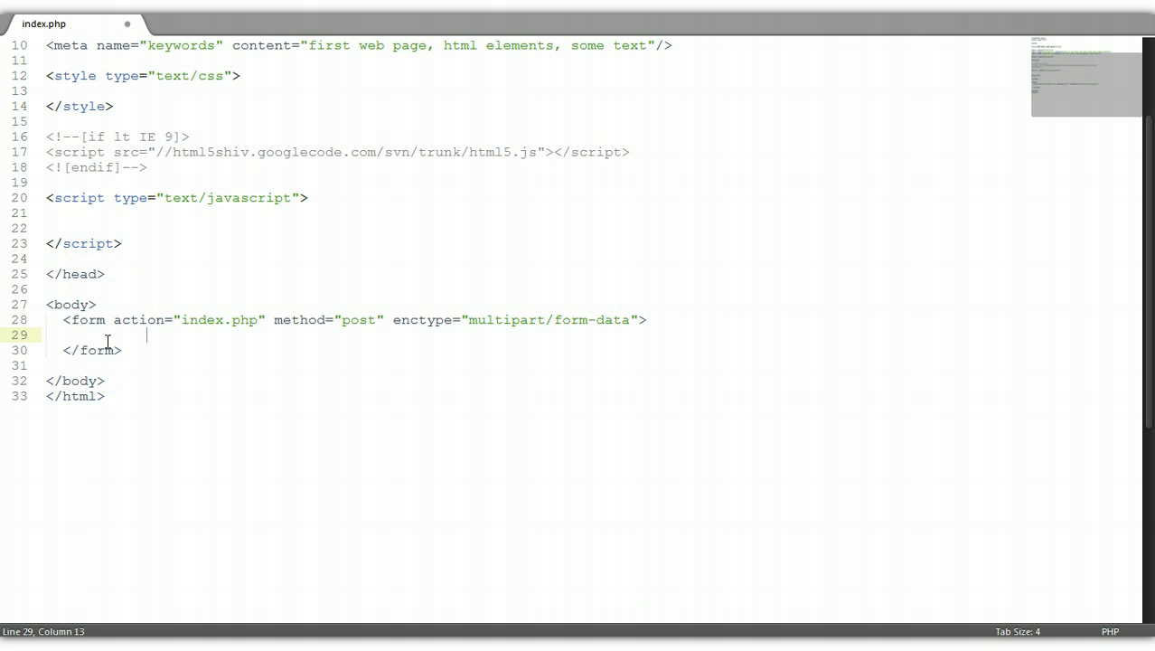
type("<")
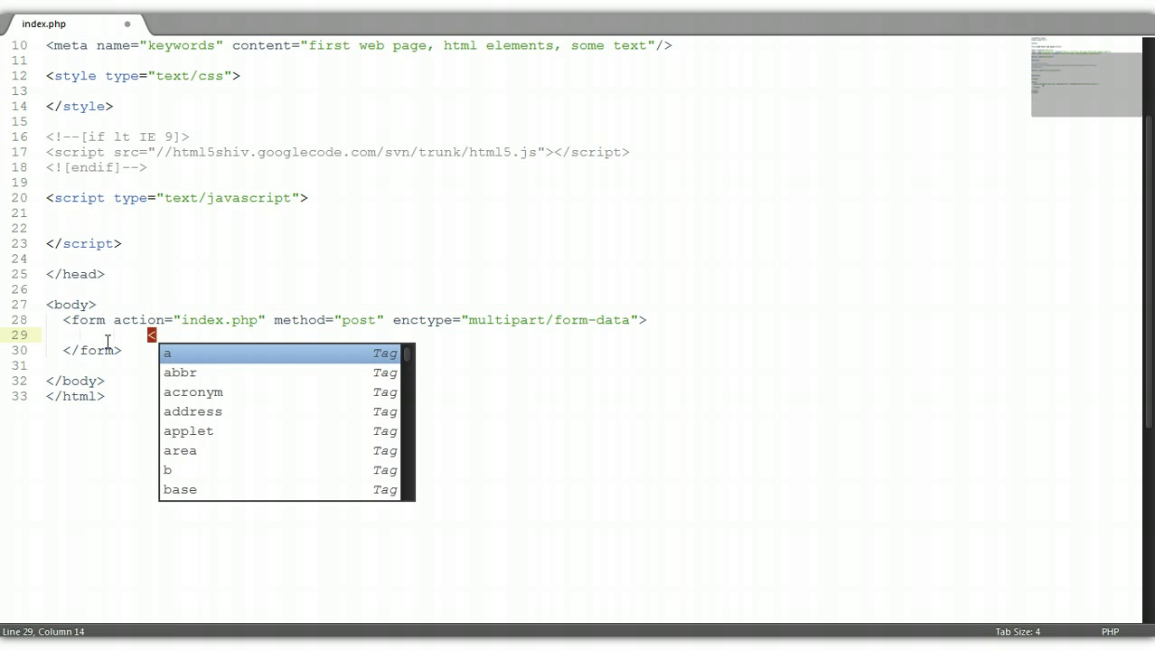
type("label></")
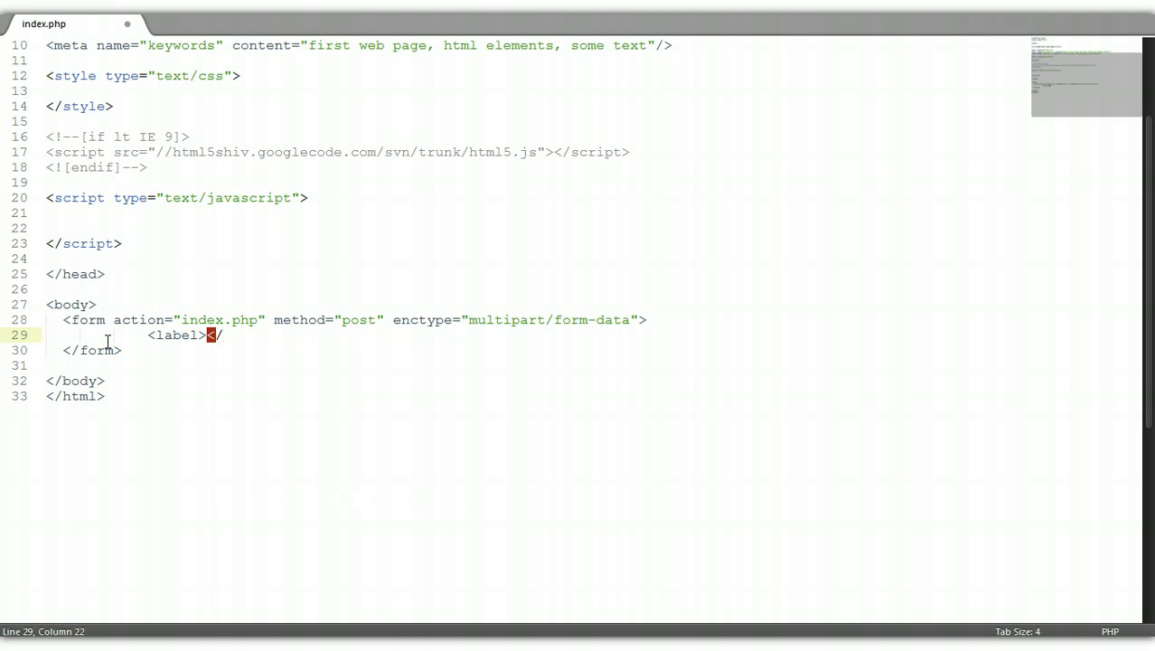
type("label>")
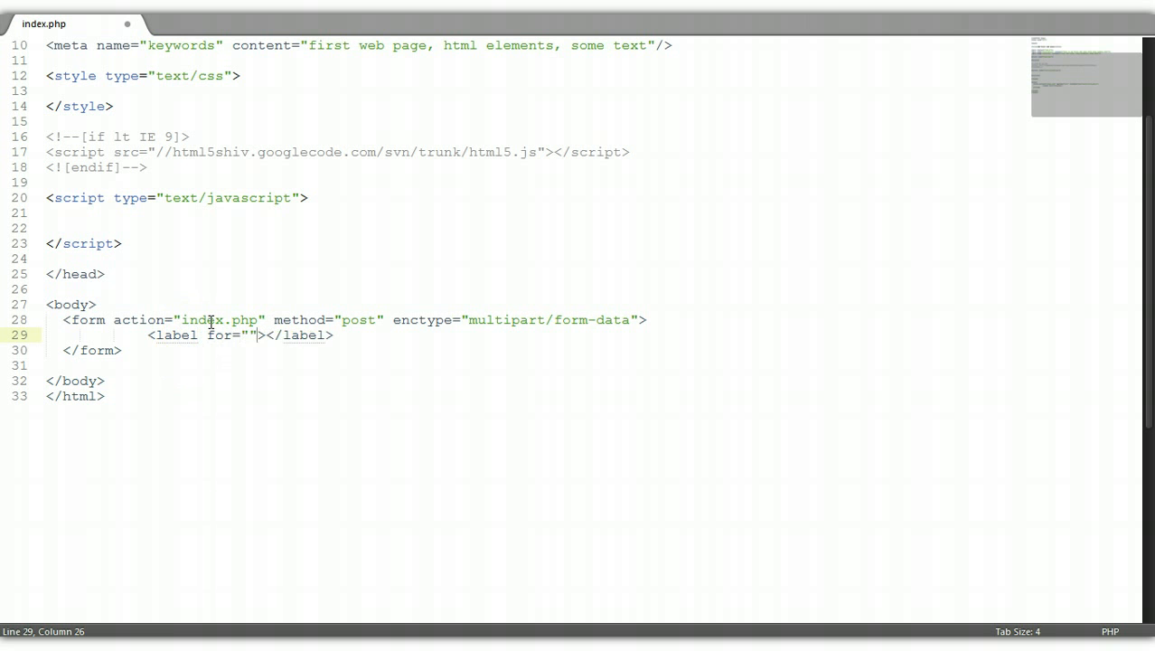
type("file")
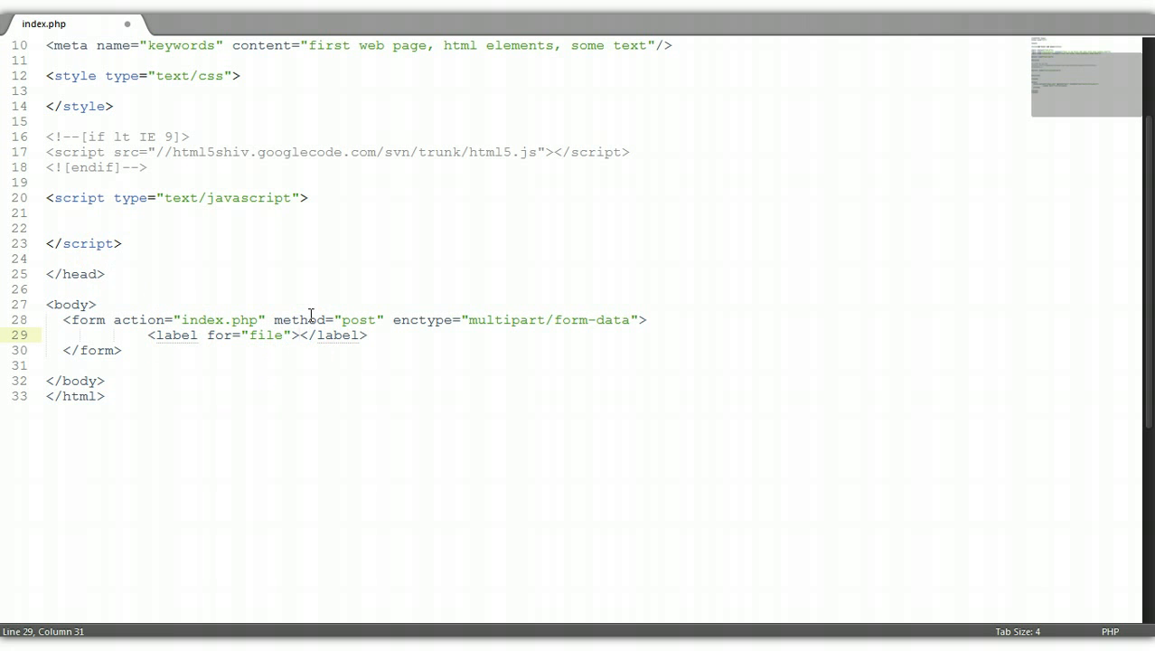
left_click(300, 334)
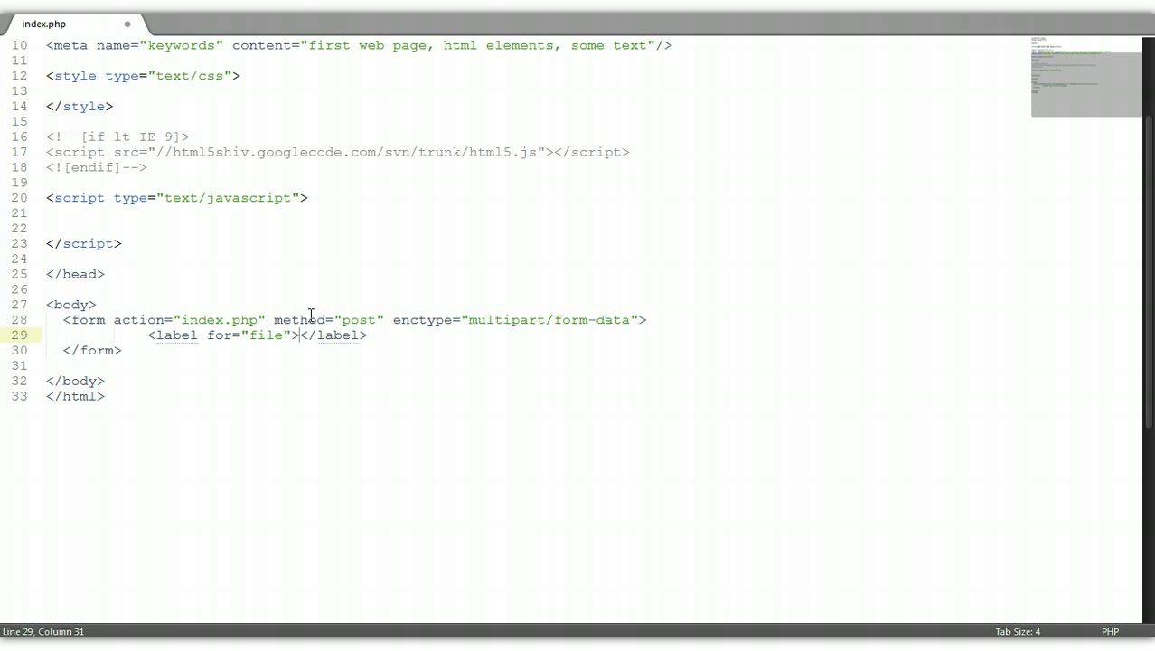
type("Choose a file:")
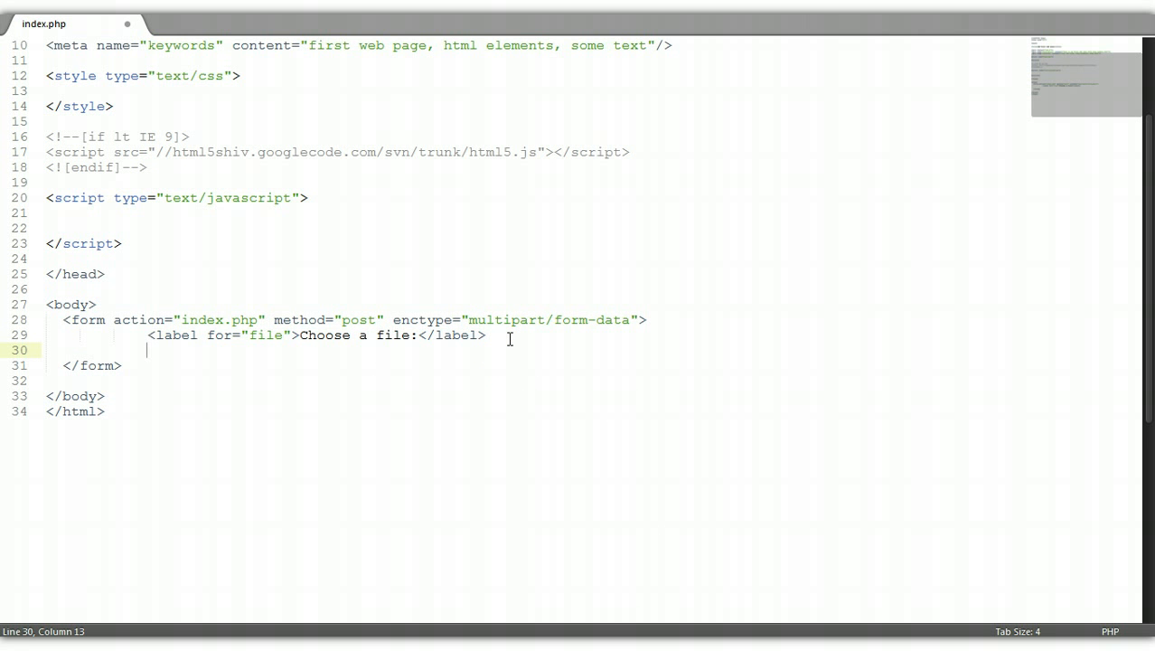
Step: Add an input with type="file" and name="file1" below the label
type("<inpu")
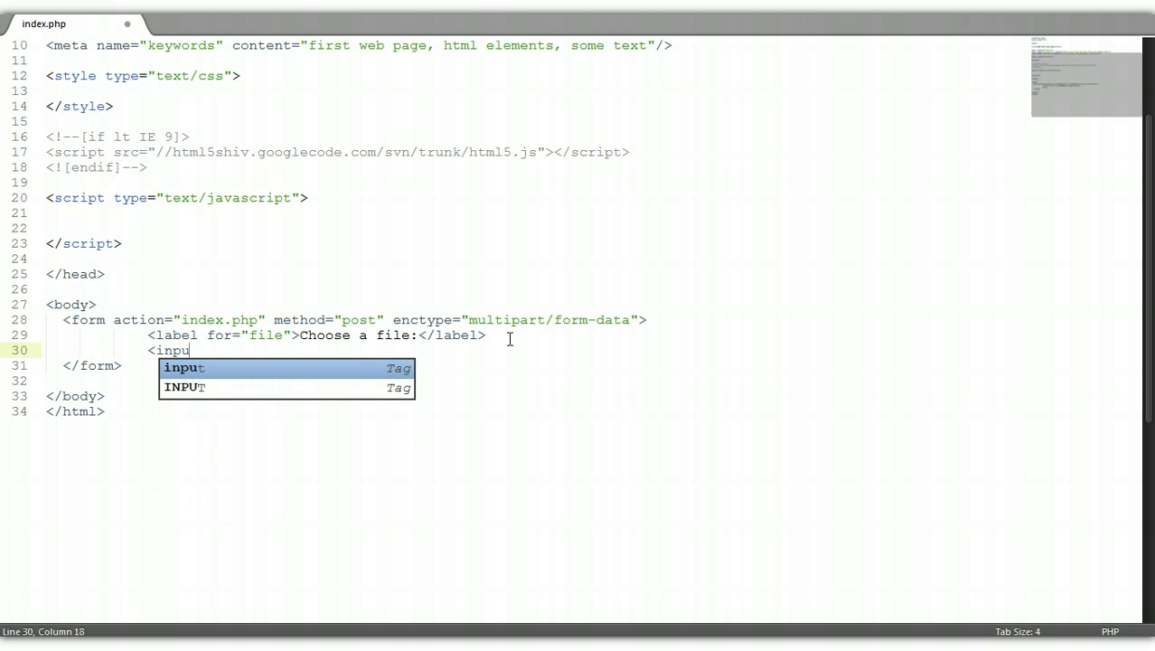
key("Tab")
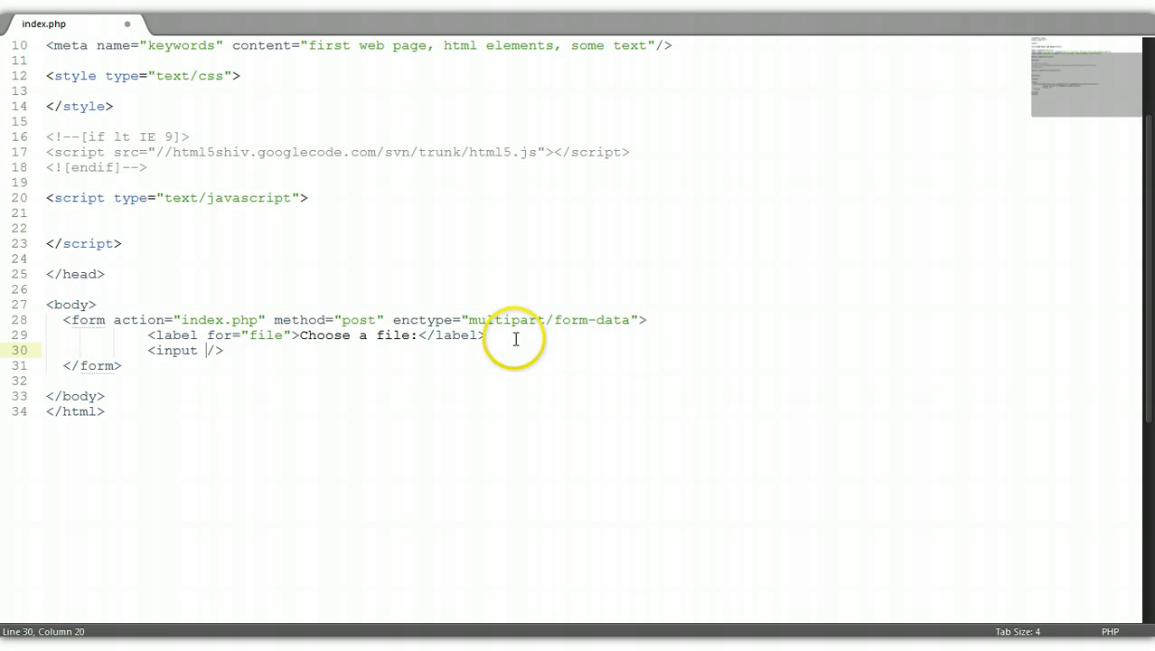
type("type")
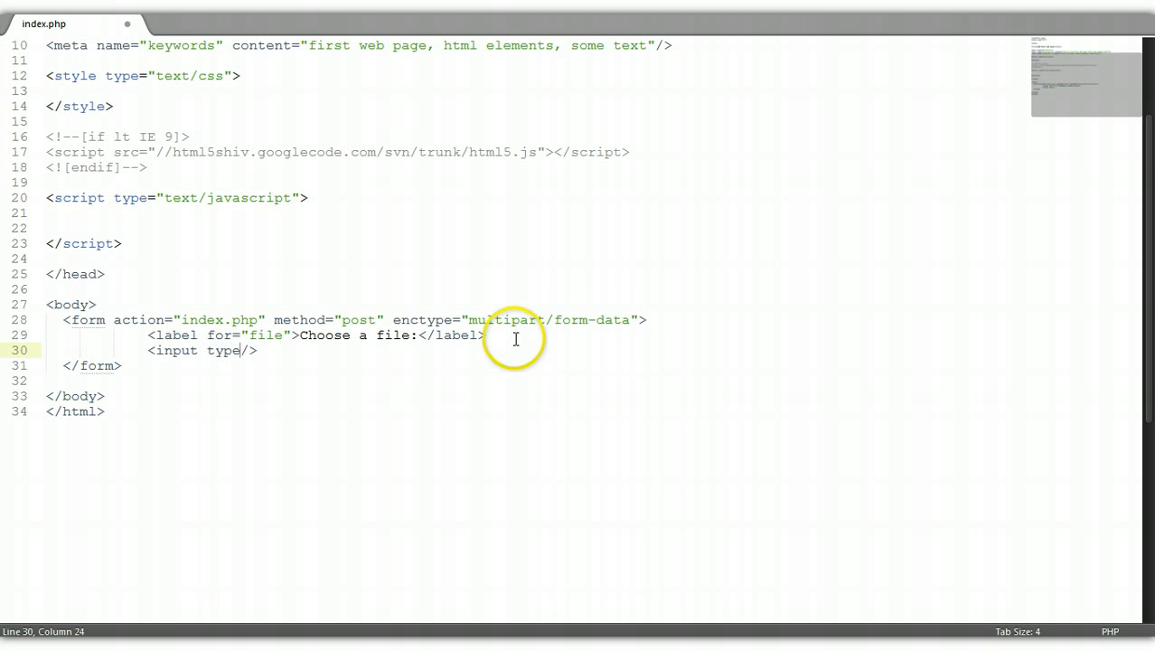
type("=file")
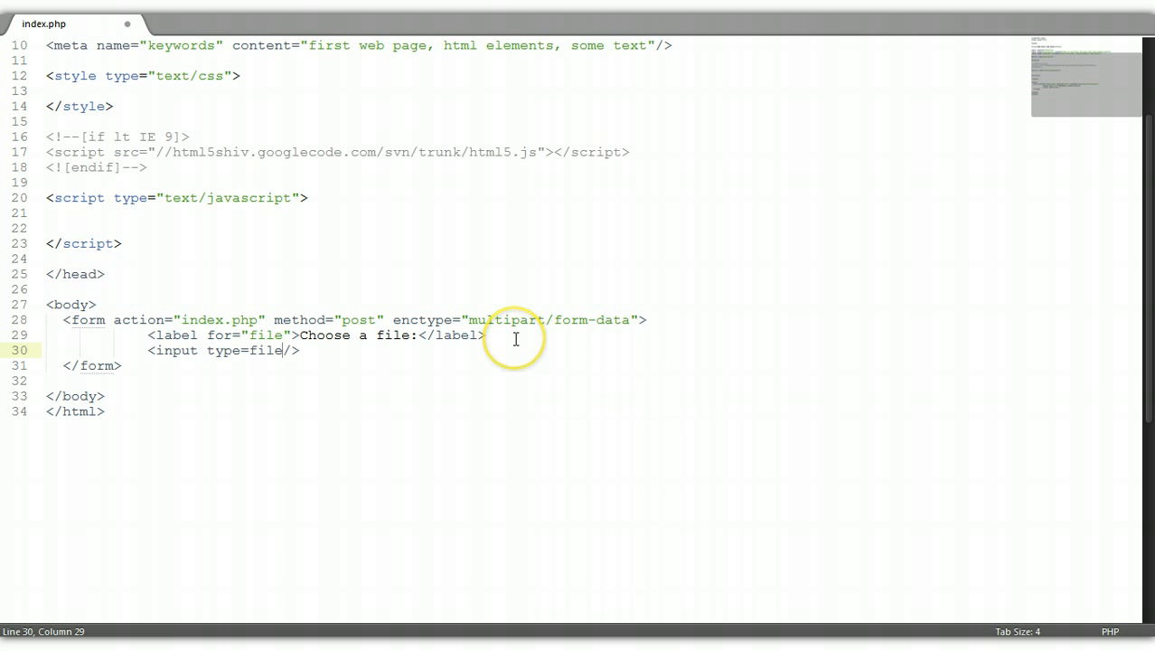
key("BackSpace")
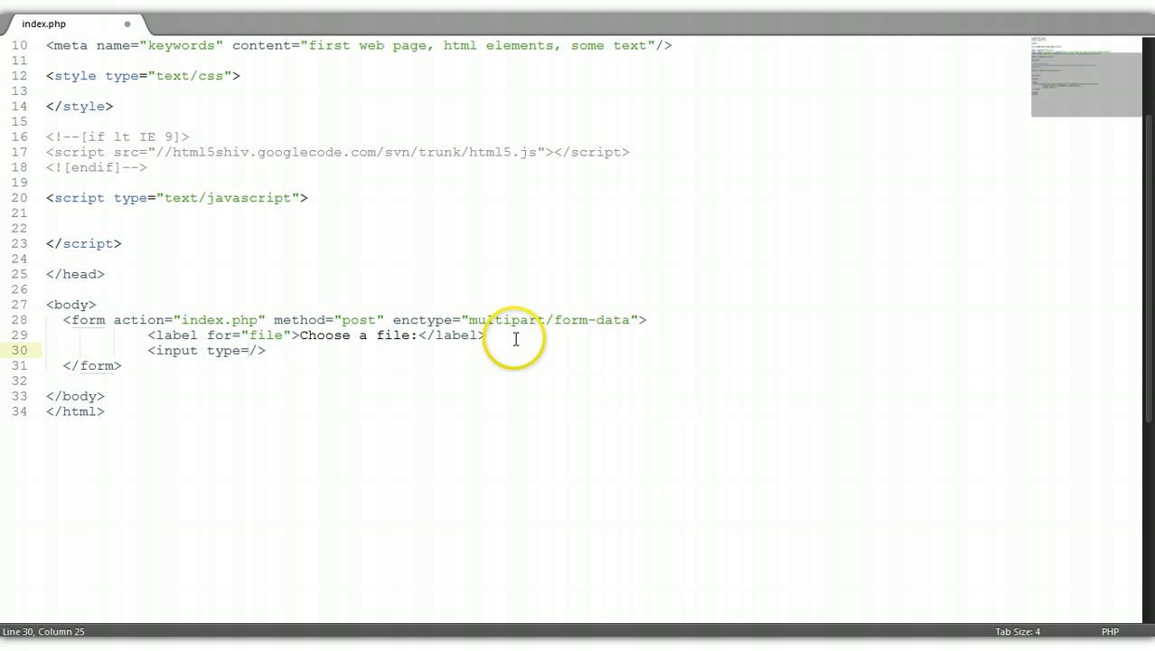
type("\"\"")
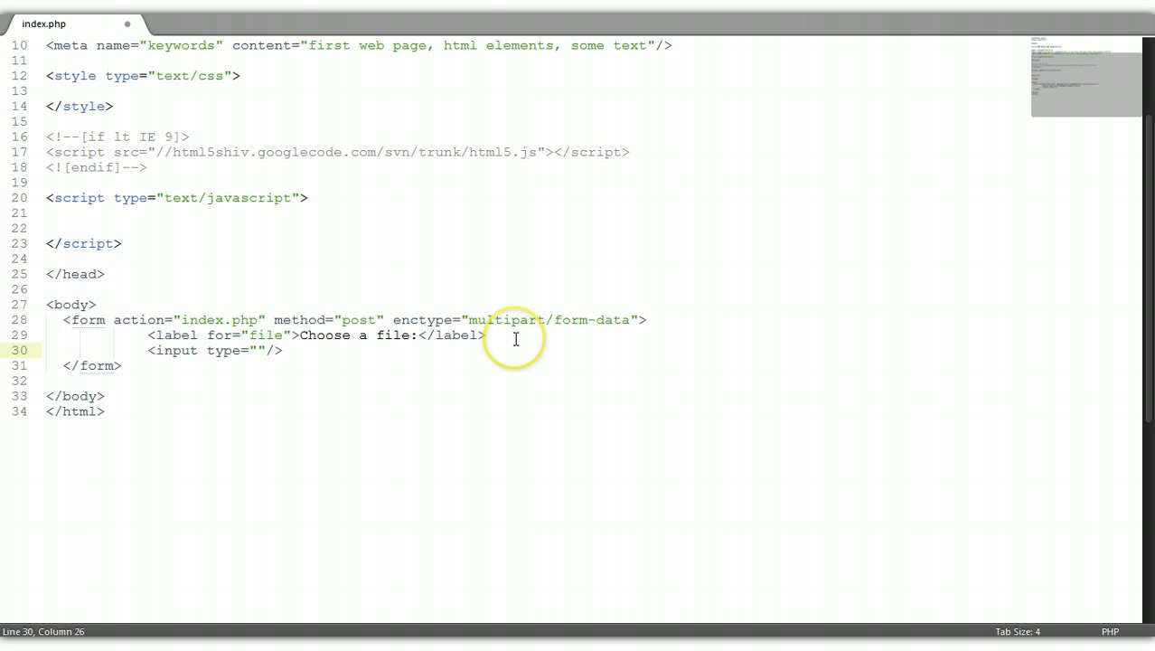
type("file")
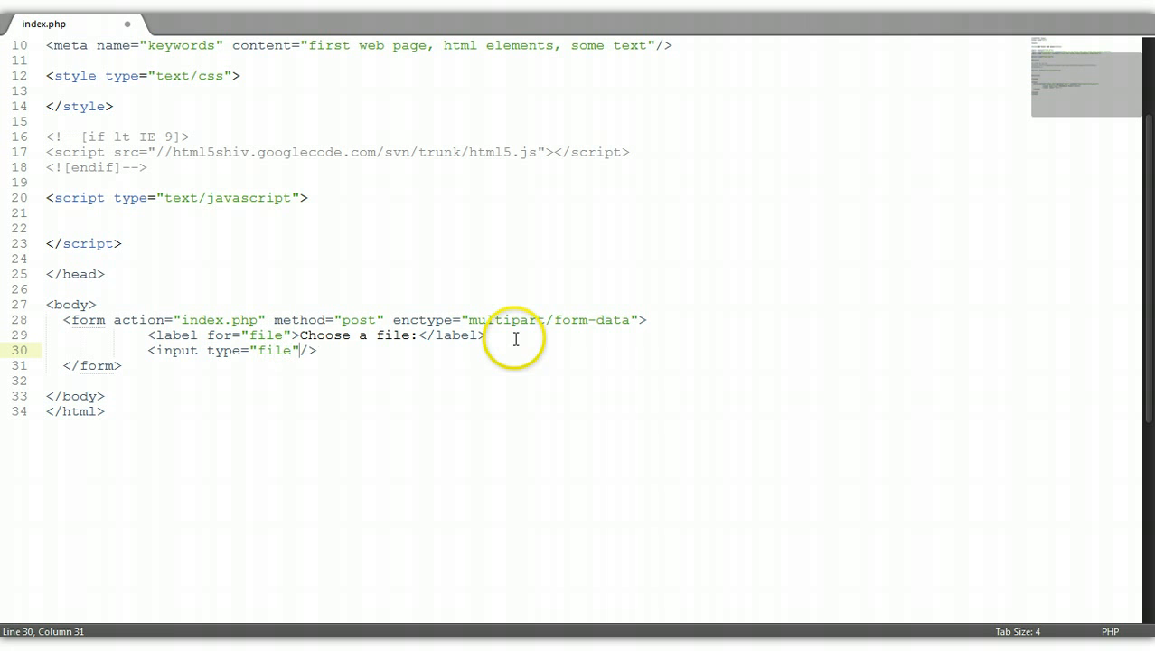
type("name=")
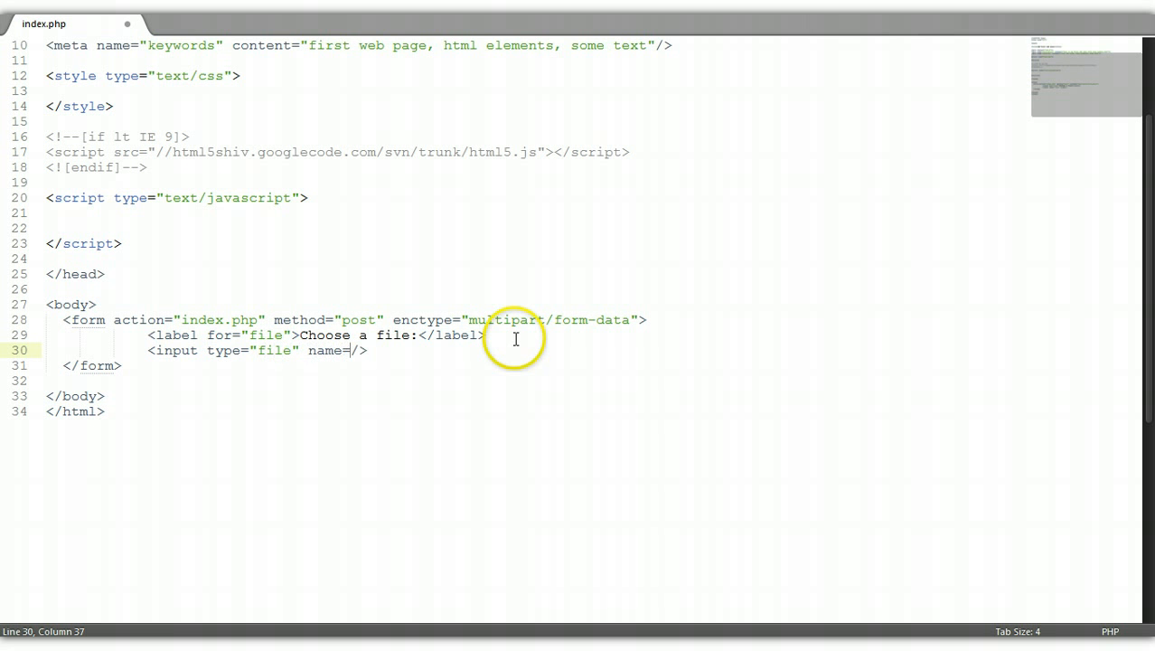
type("\"")
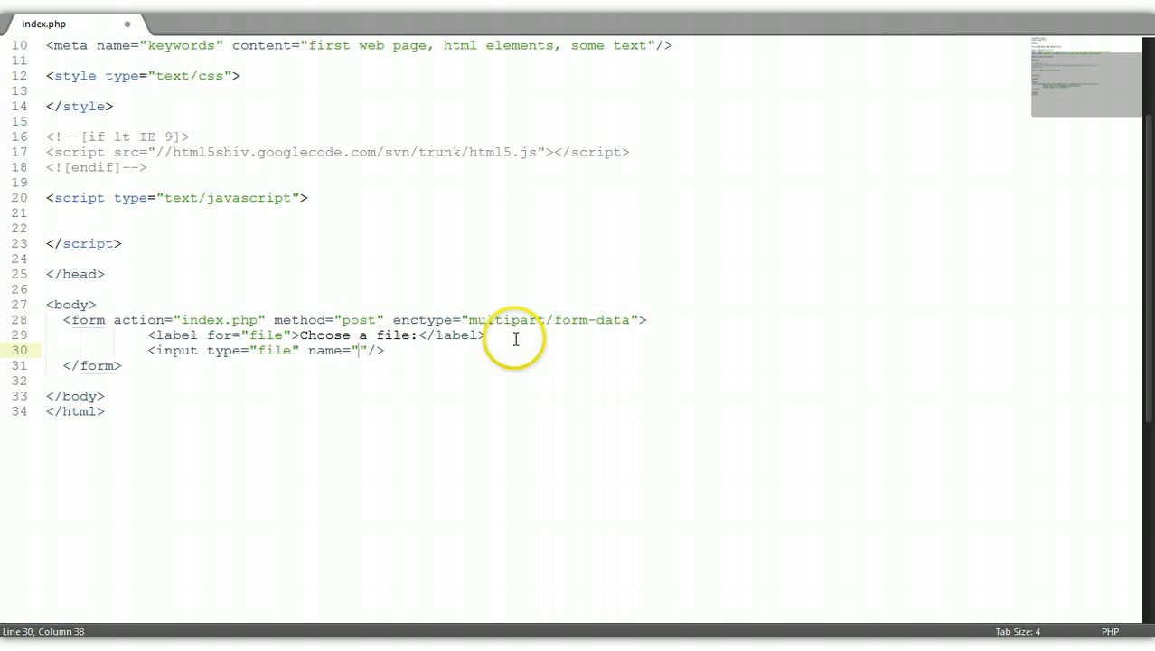
type("file1")
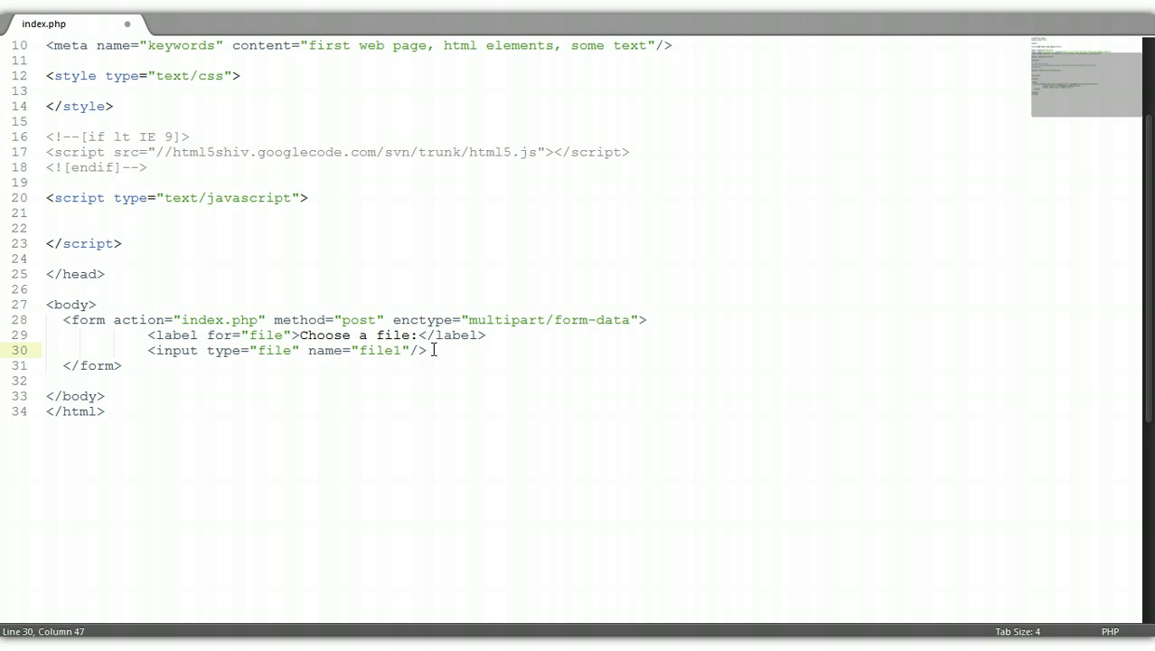
type("<")
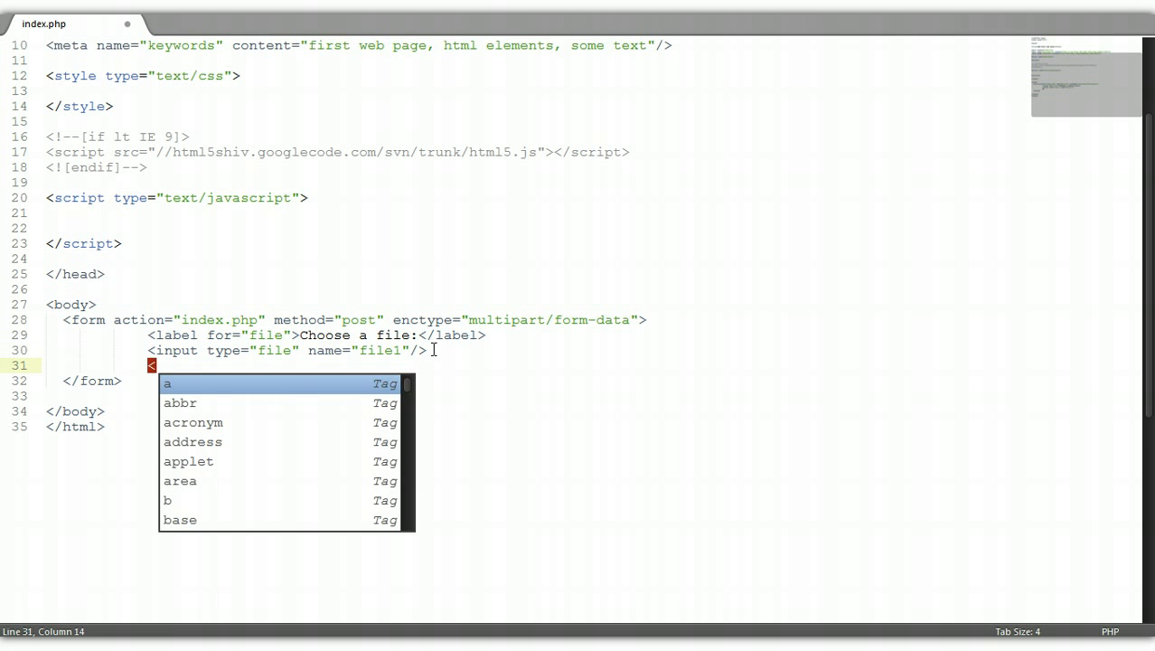
Step: Complete the last tag as a submit input with value="Send!"
type("input />")
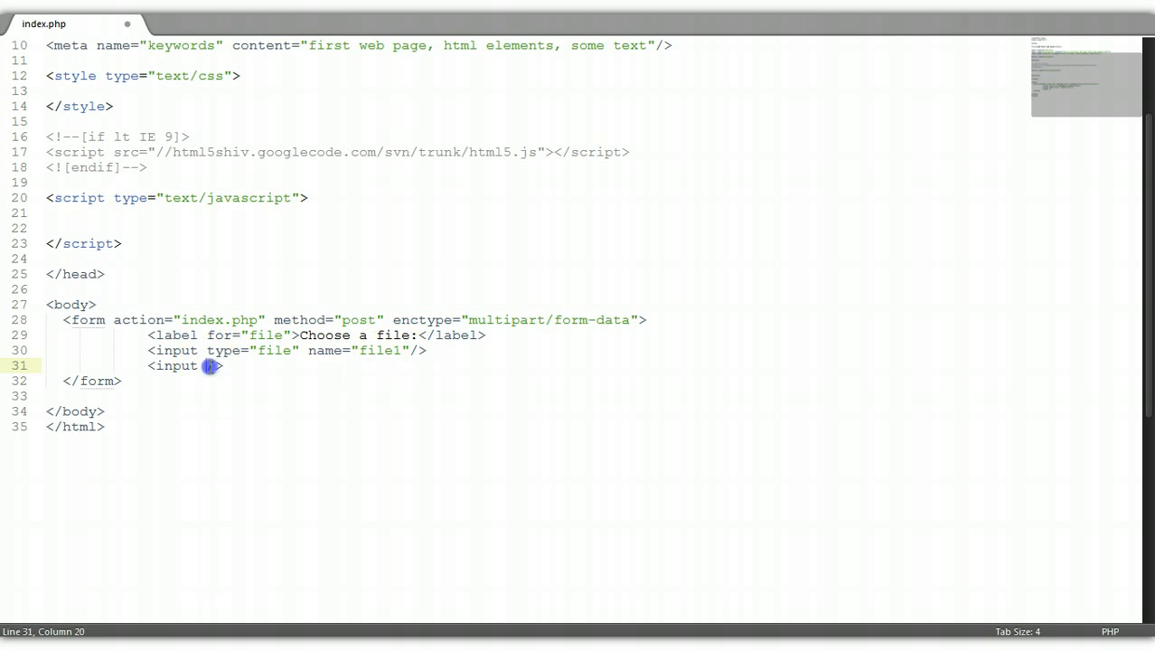
type("type=")
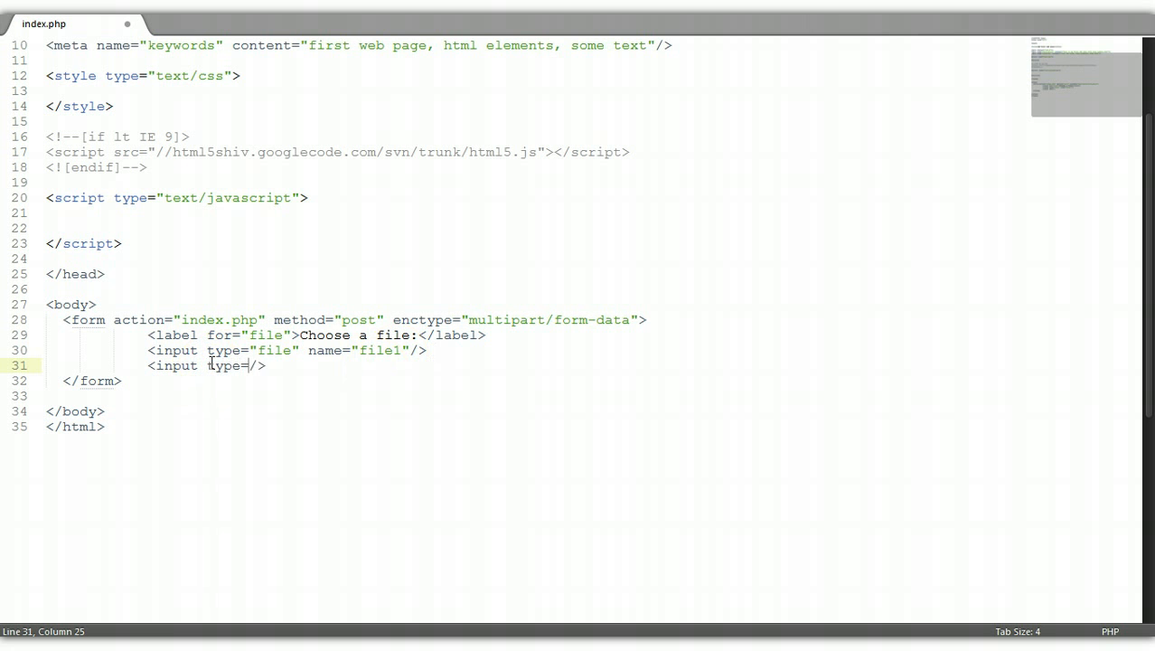
type("\"\"")
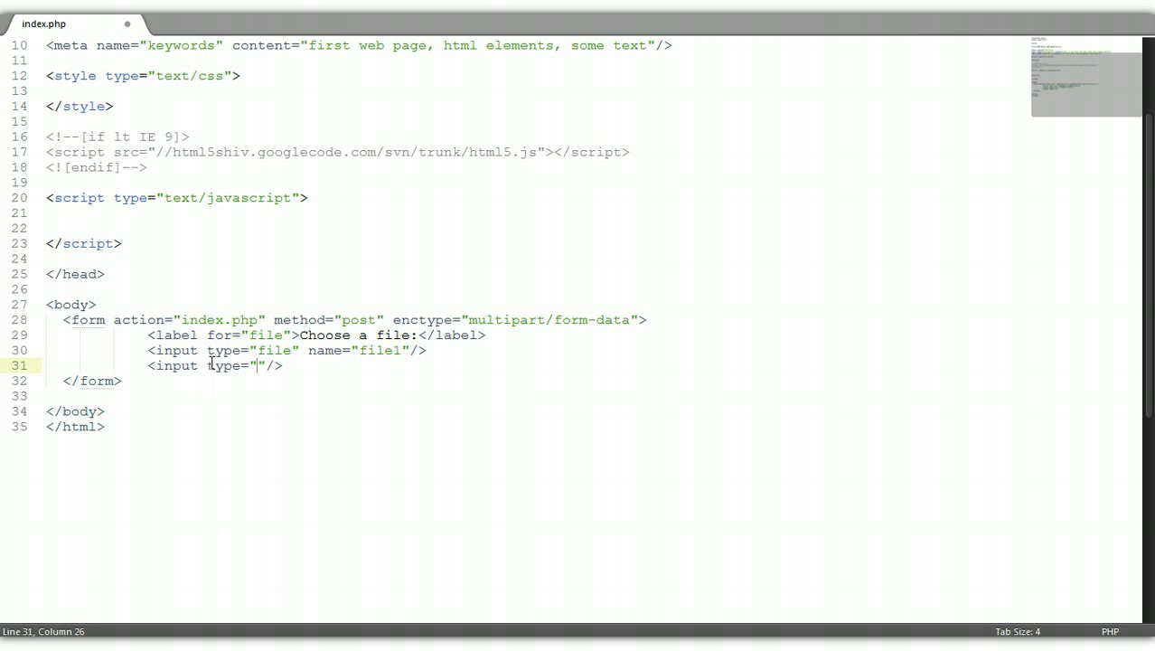
type("submit")
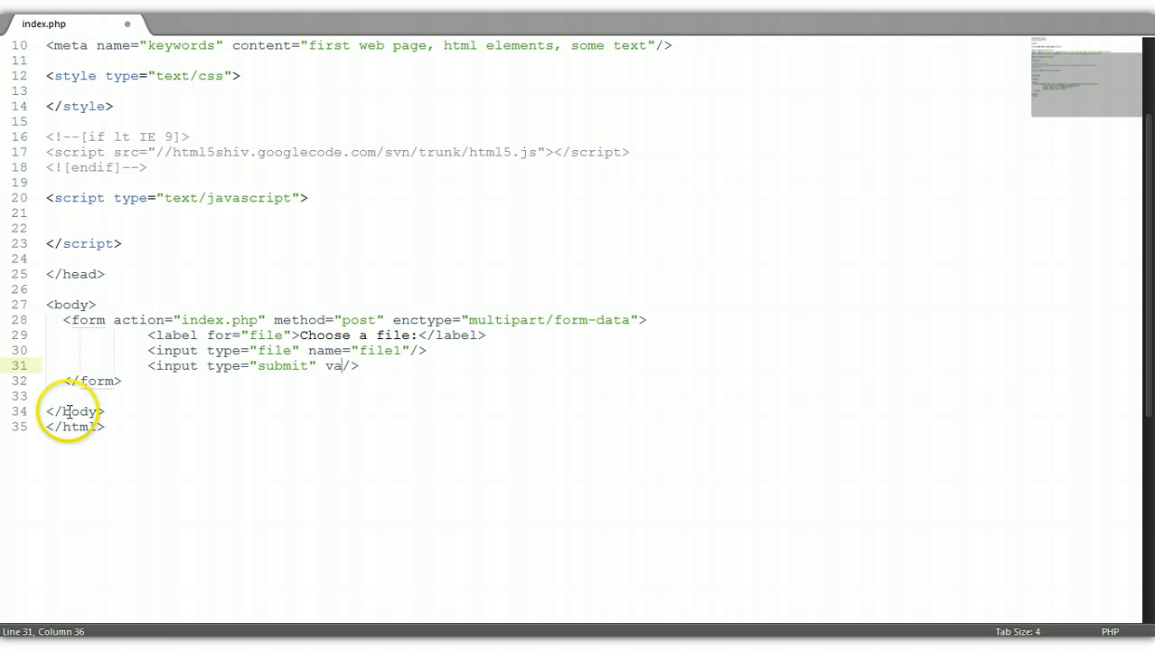
type("lue=")
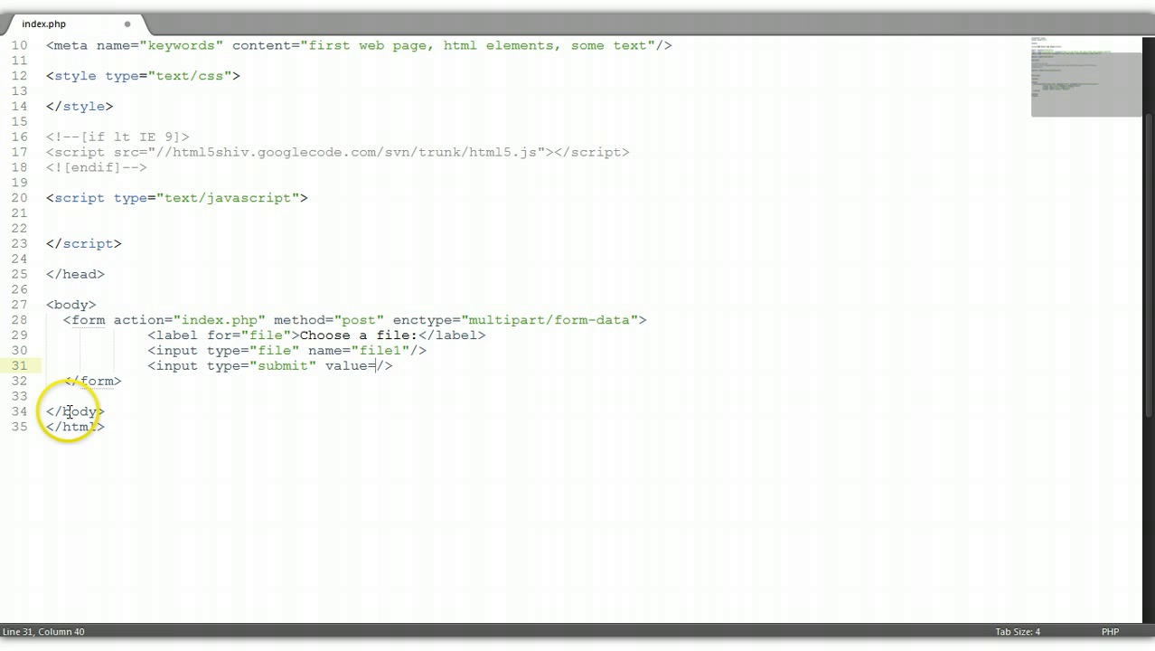
type("\"")
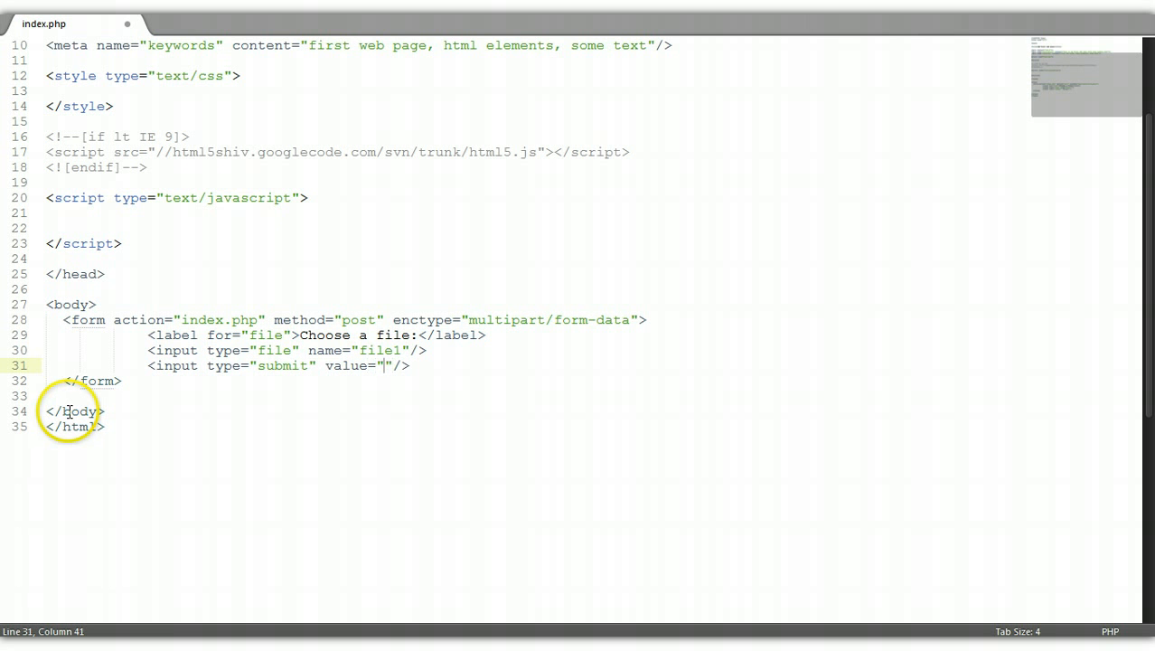
type("S")
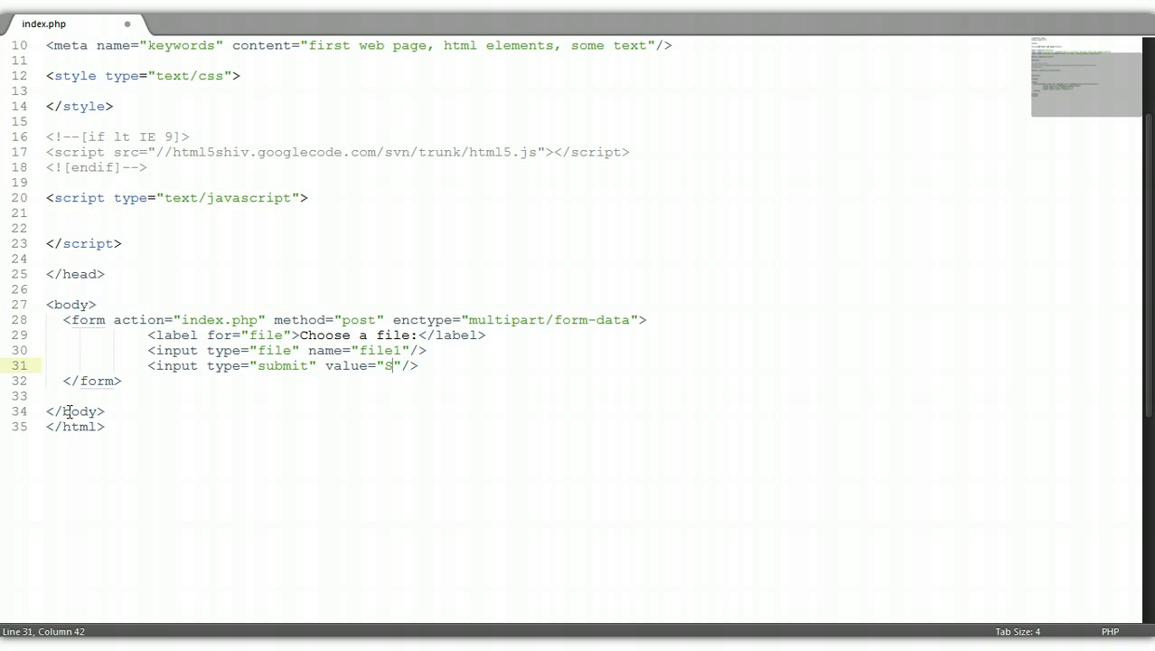
type("end!")
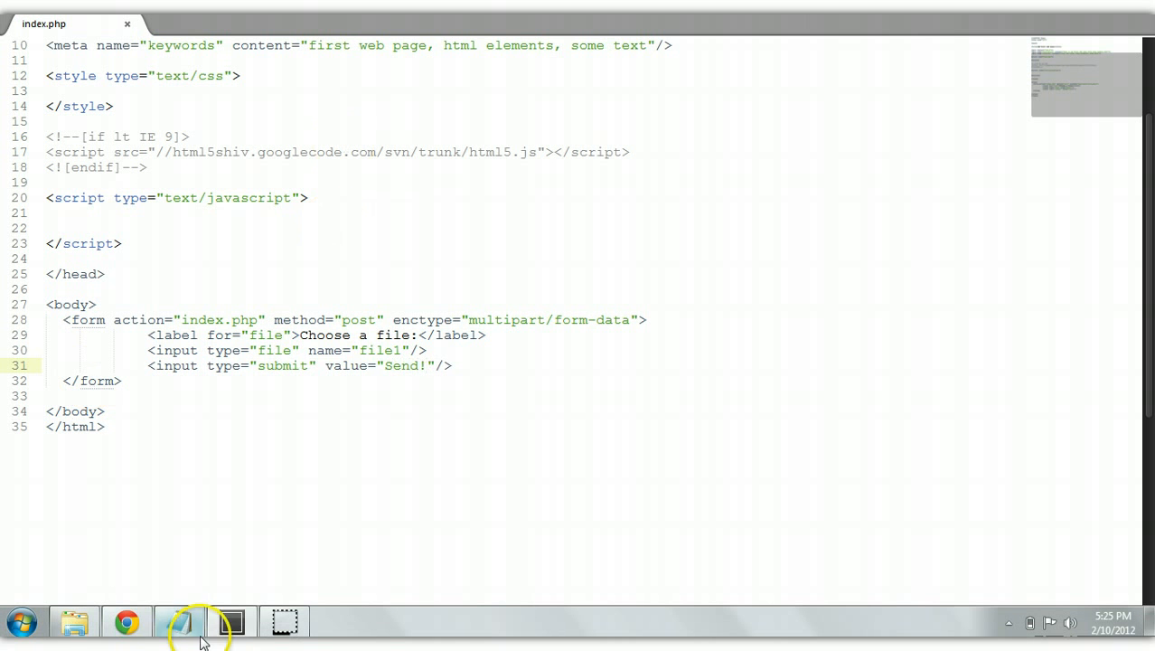
left_click(185, 622)
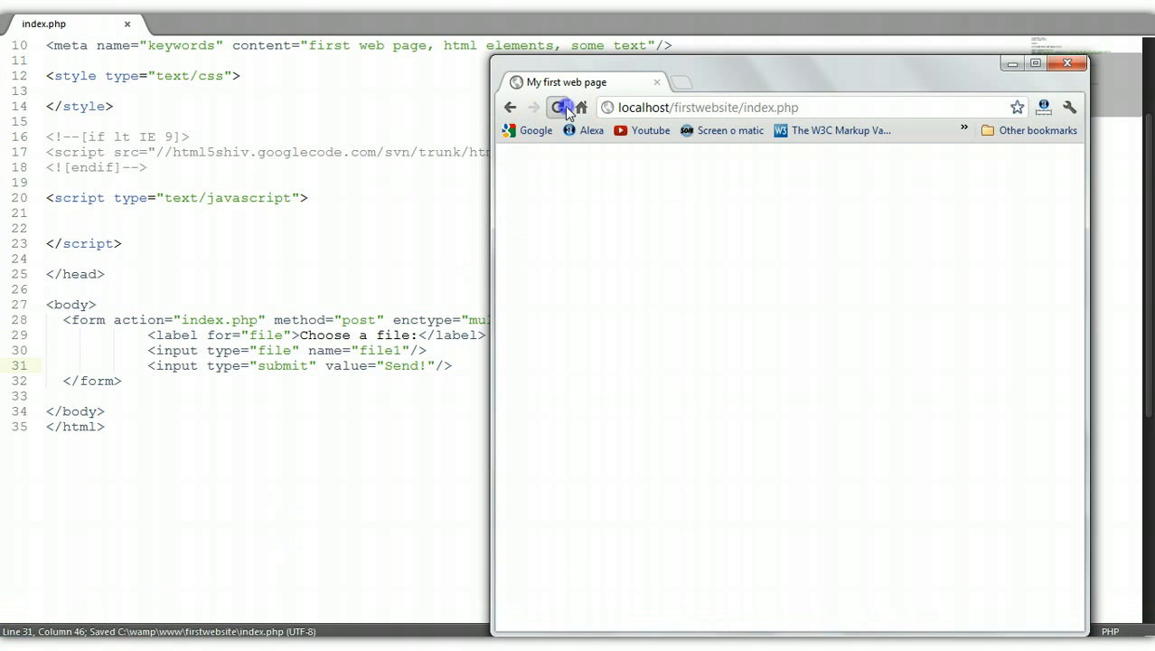
left_click(558, 107)
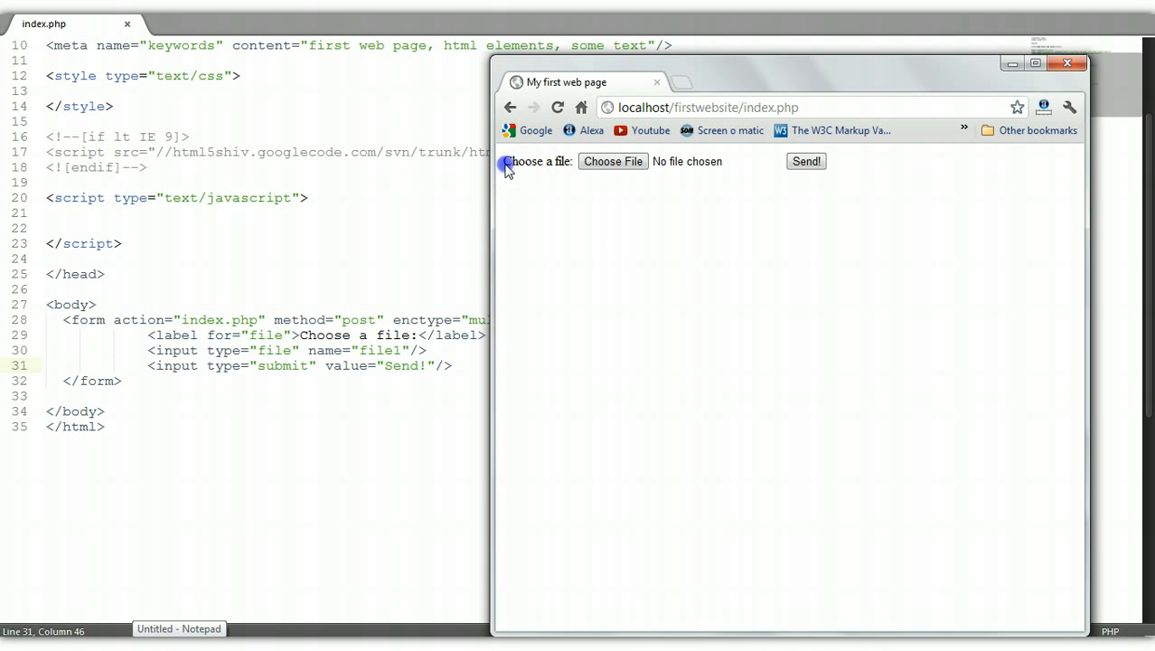
double_click(537, 161)
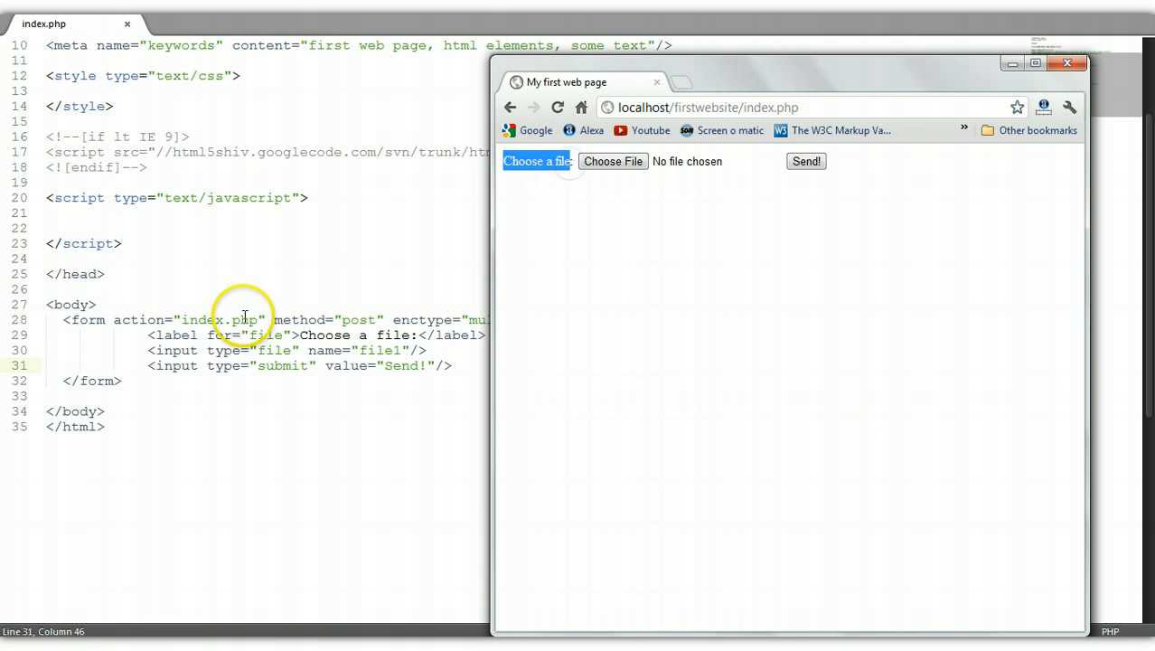
mouse_move(420, 332)
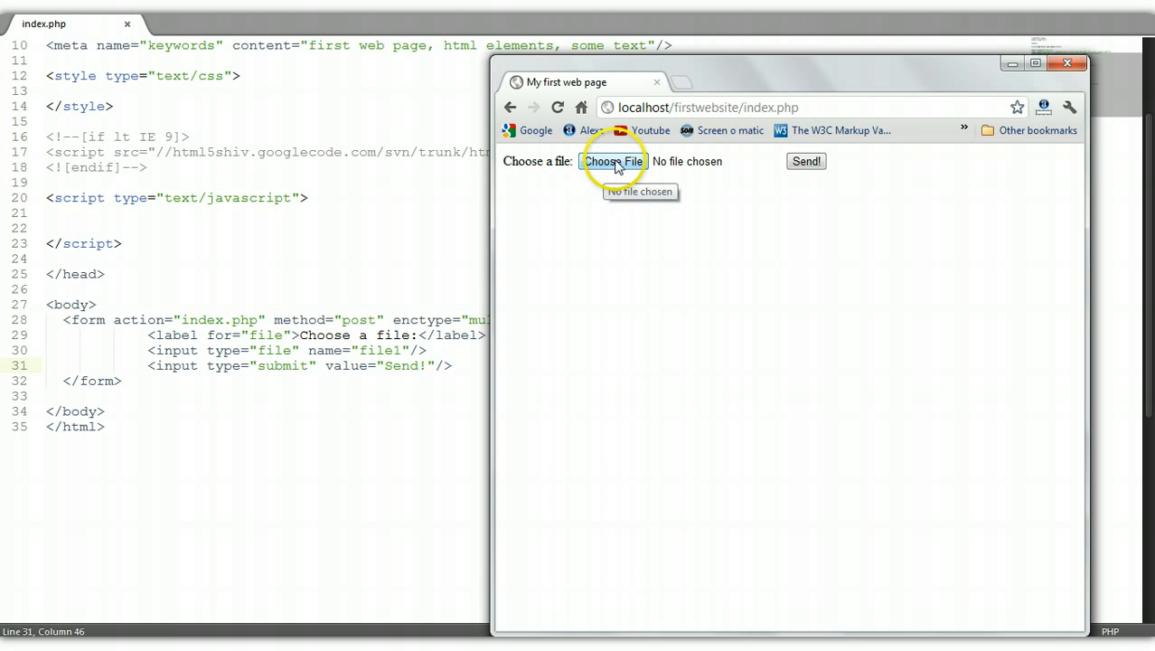
mouse_move(440, 213)
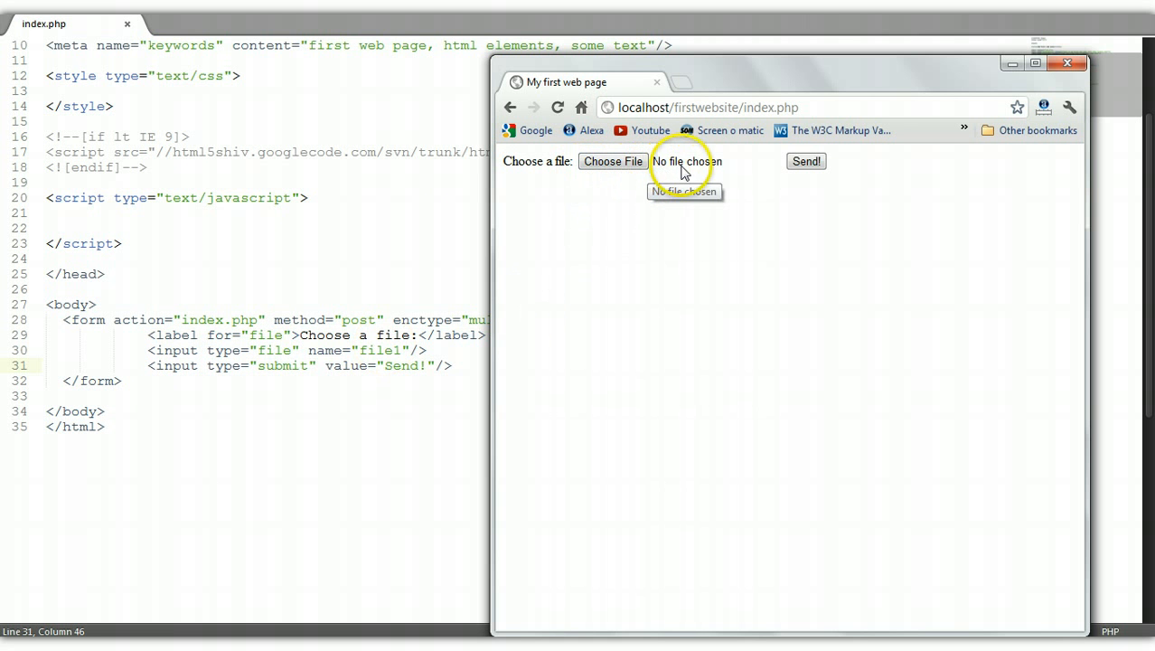
mouse_move(597, 343)
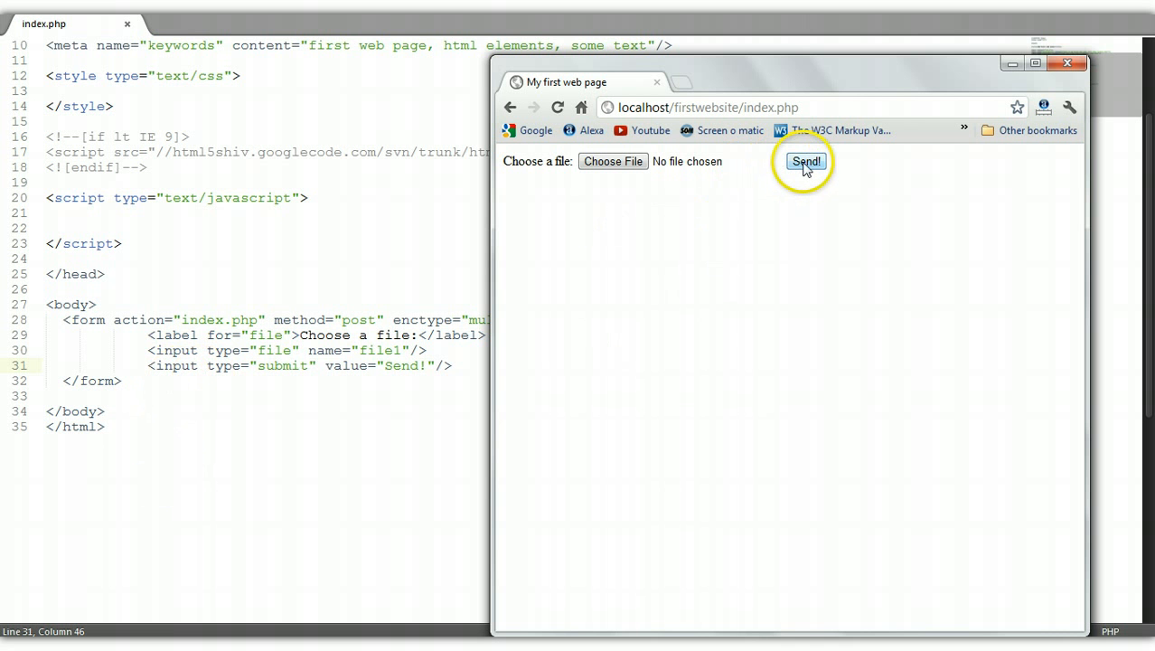
mouse_move(740, 176)
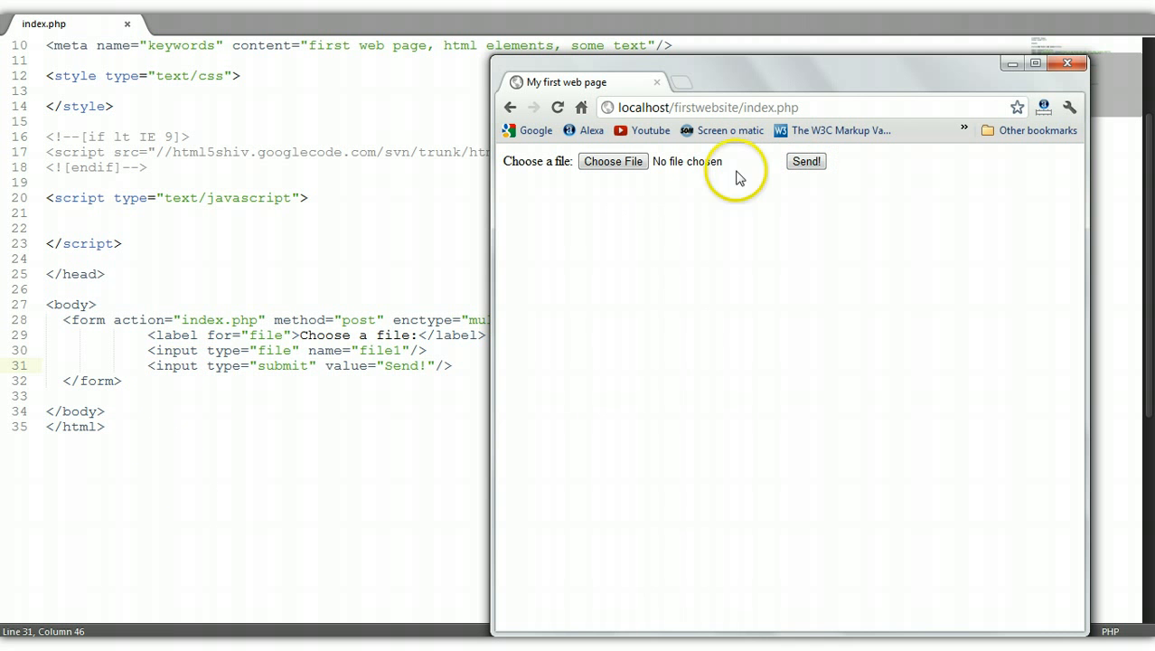
Step: Choose bird2.gif from the images folder in the upload field's file picker
left_click(612, 161)
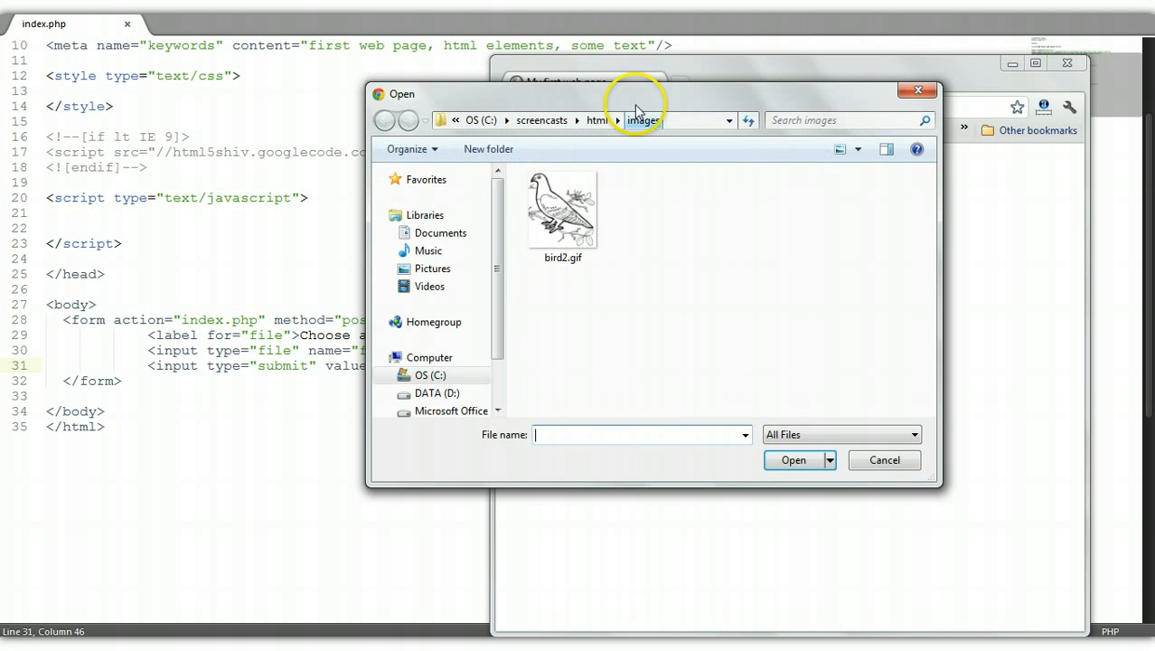
left_click(883, 460)
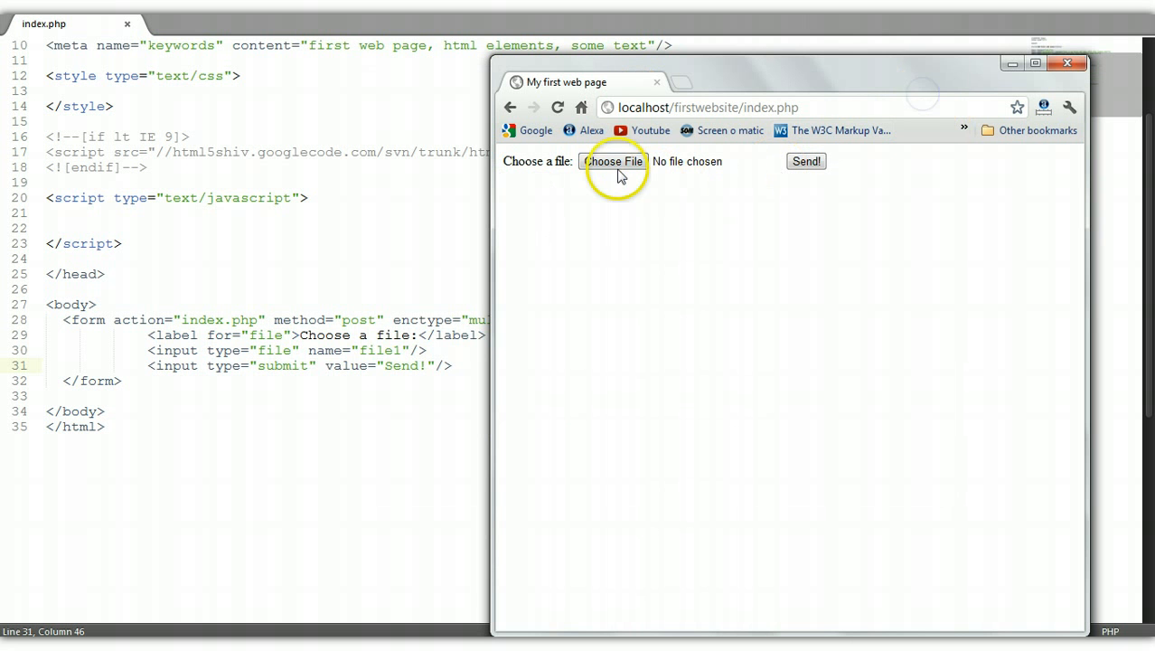
left_click(613, 161)
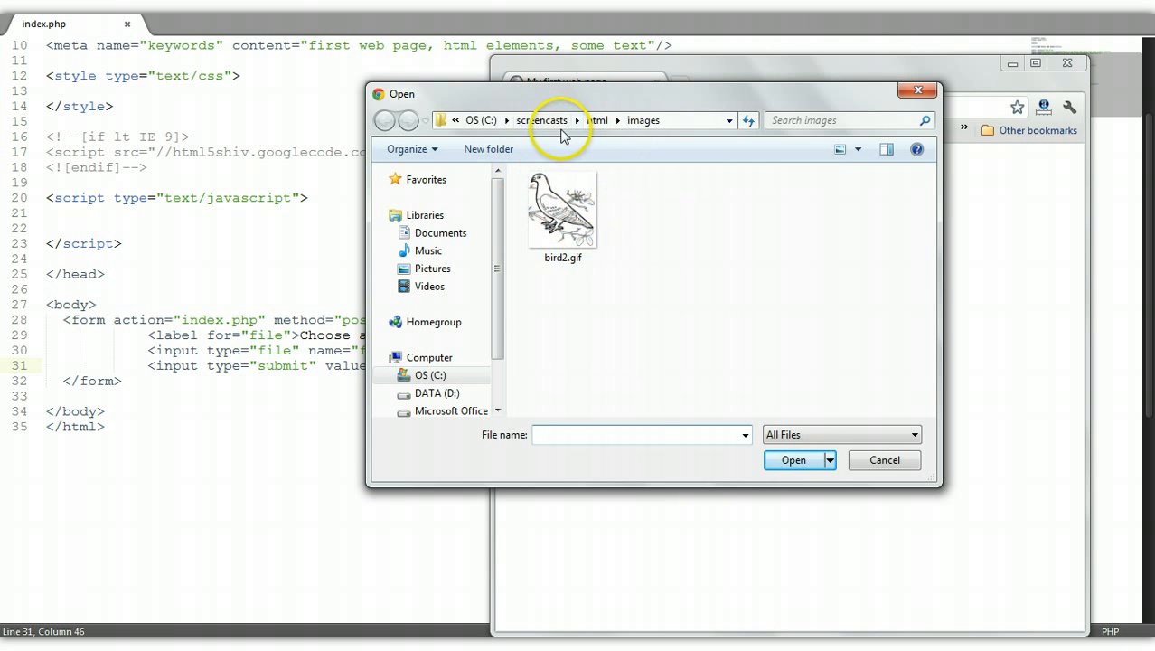
left_click(562, 212)
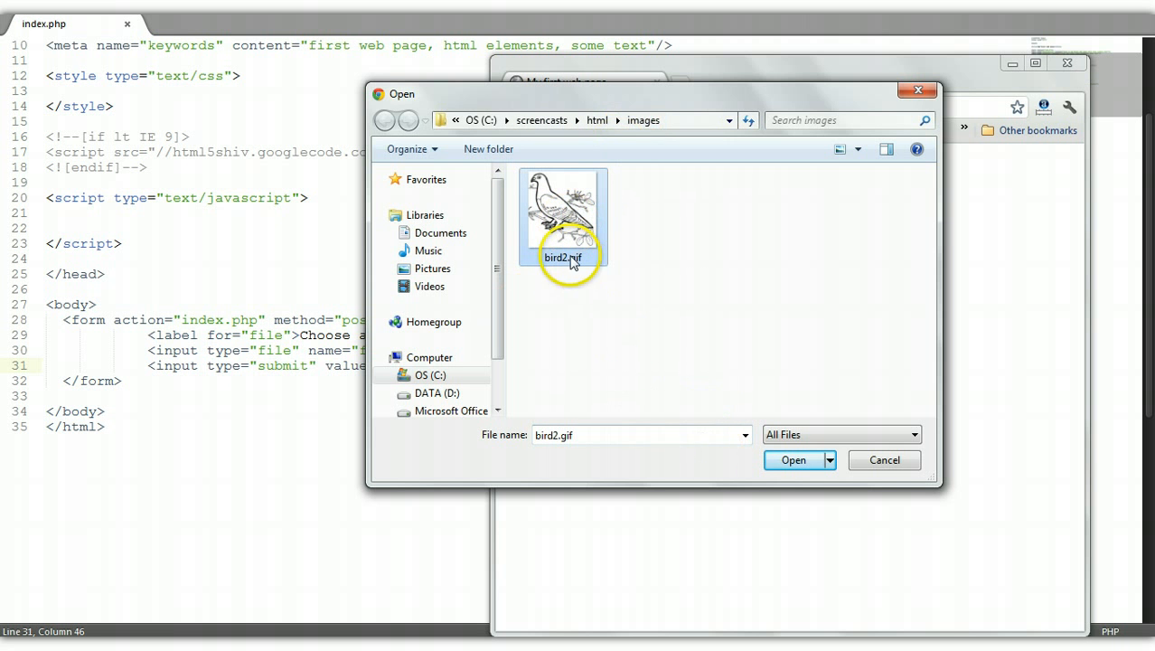
left_click(792, 460)
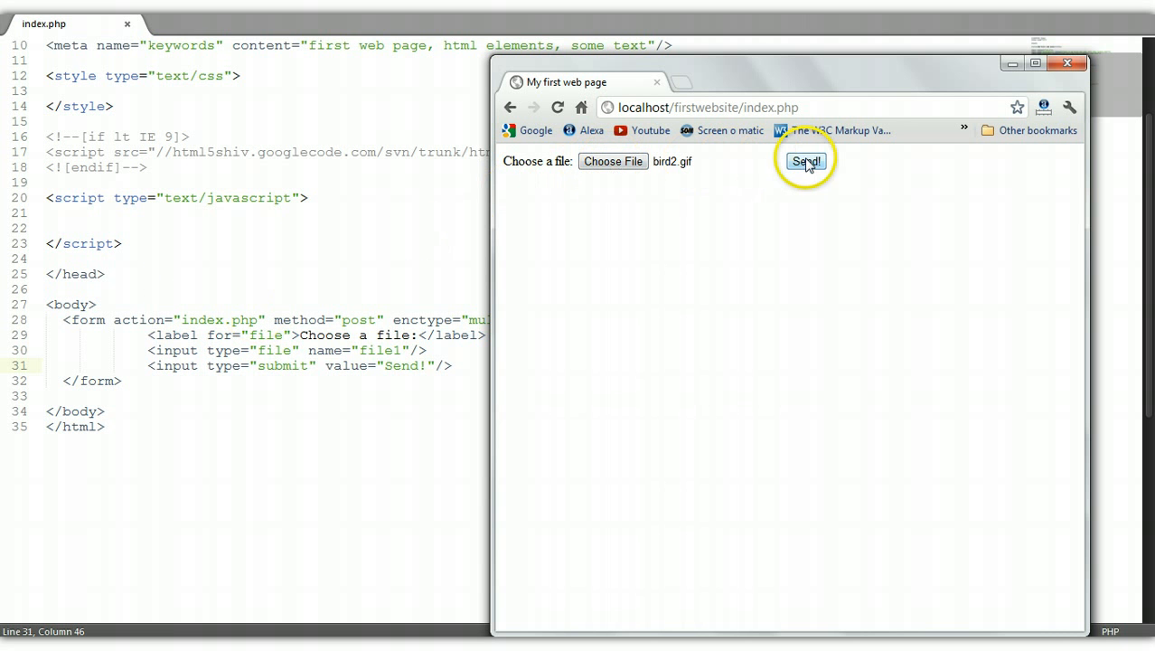
Step: Submit the form with bird2.gif attached using the Send! button
left_click(805, 161)
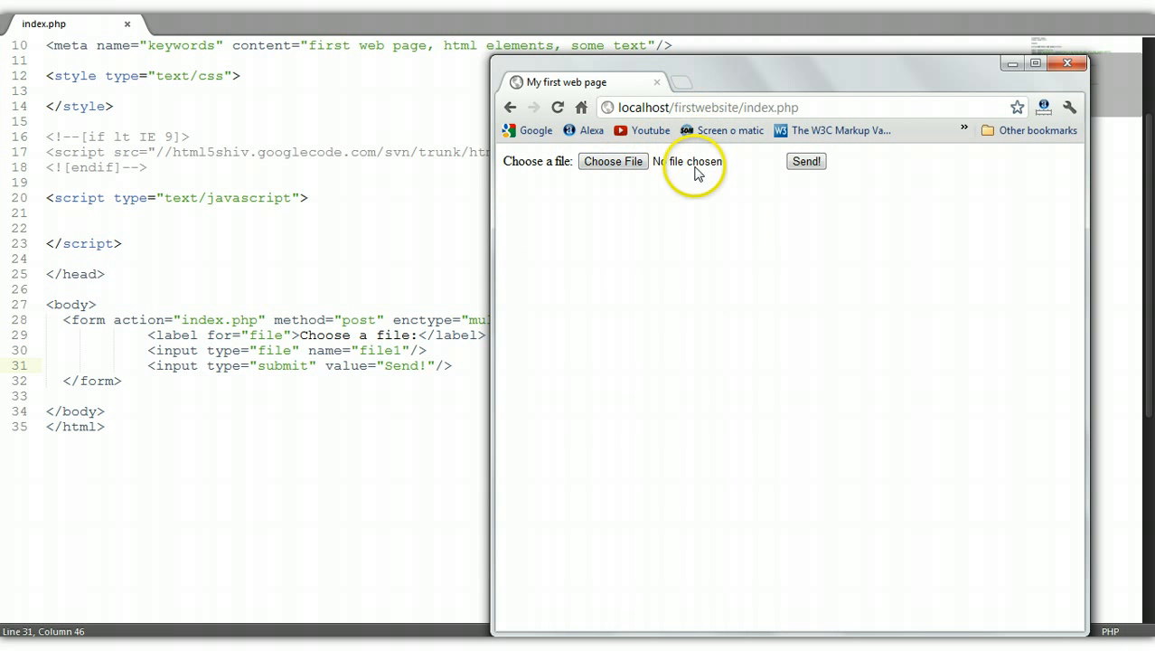
mouse_move(712, 212)
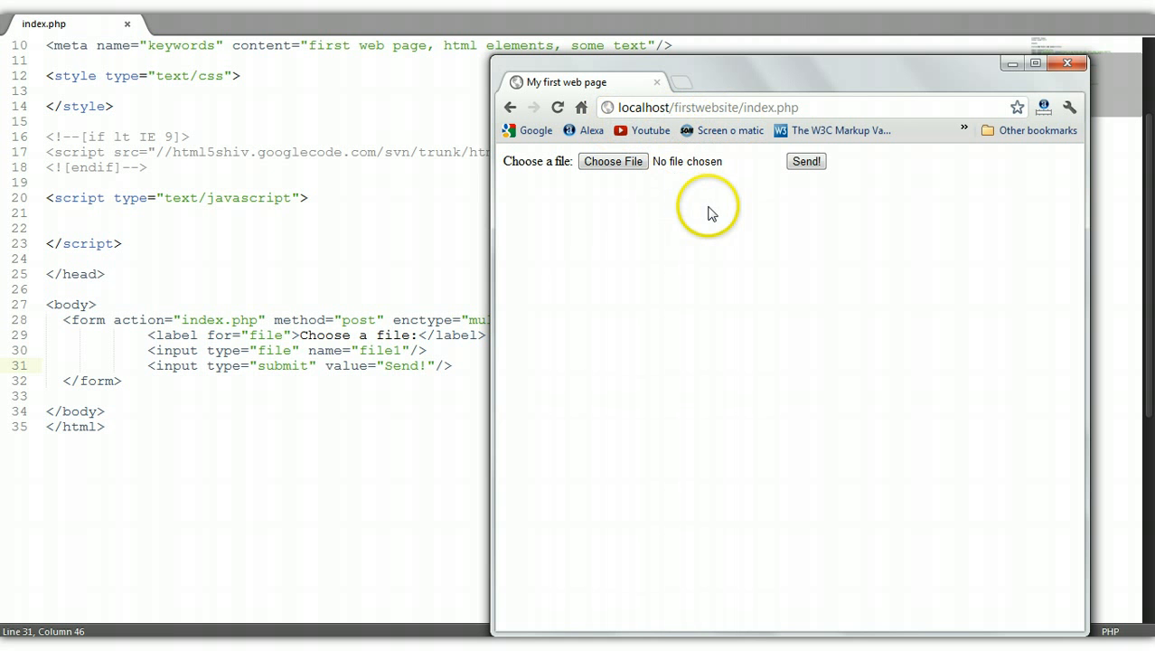
mouse_move(985, 256)
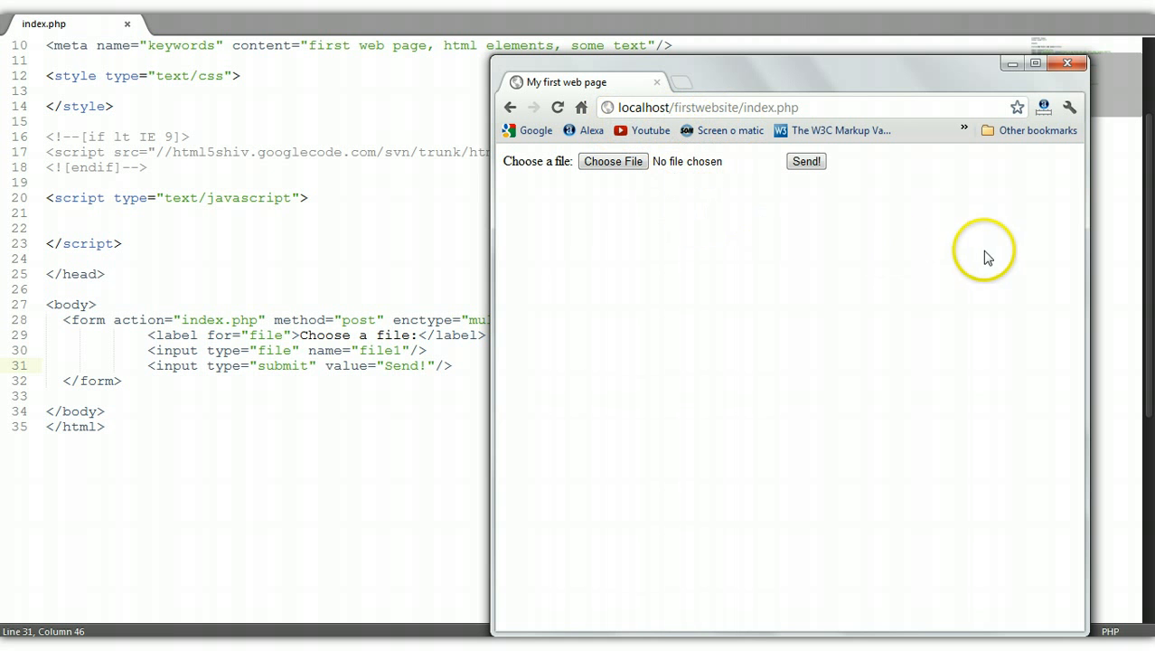
mouse_move(647, 393)
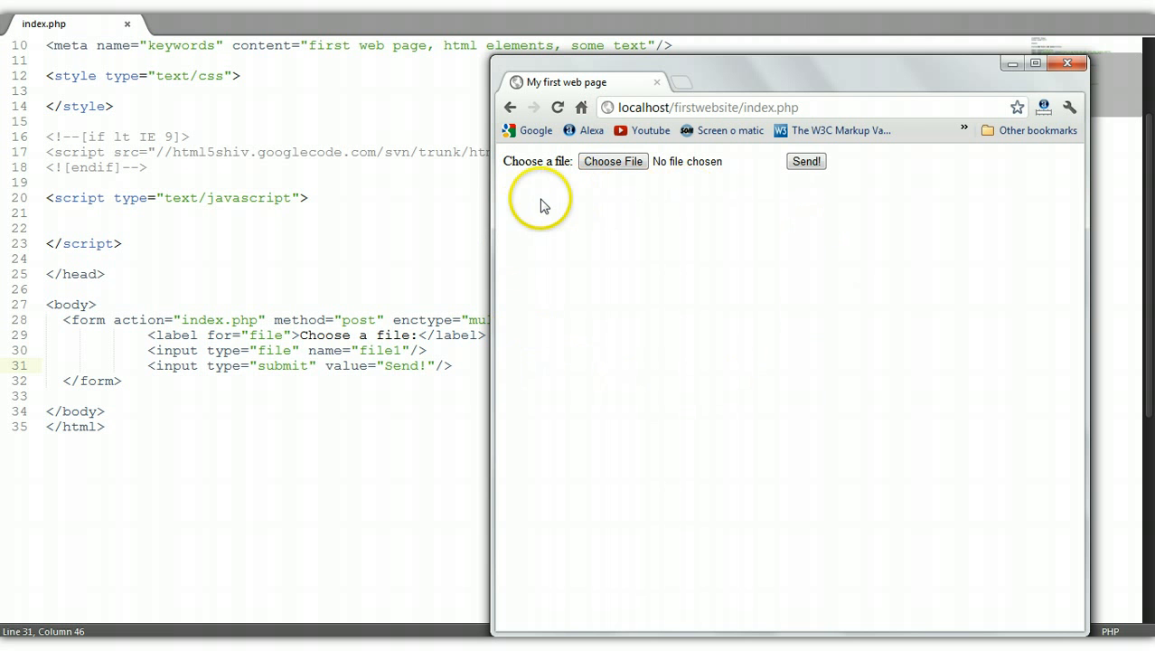
mouse_move(807, 273)
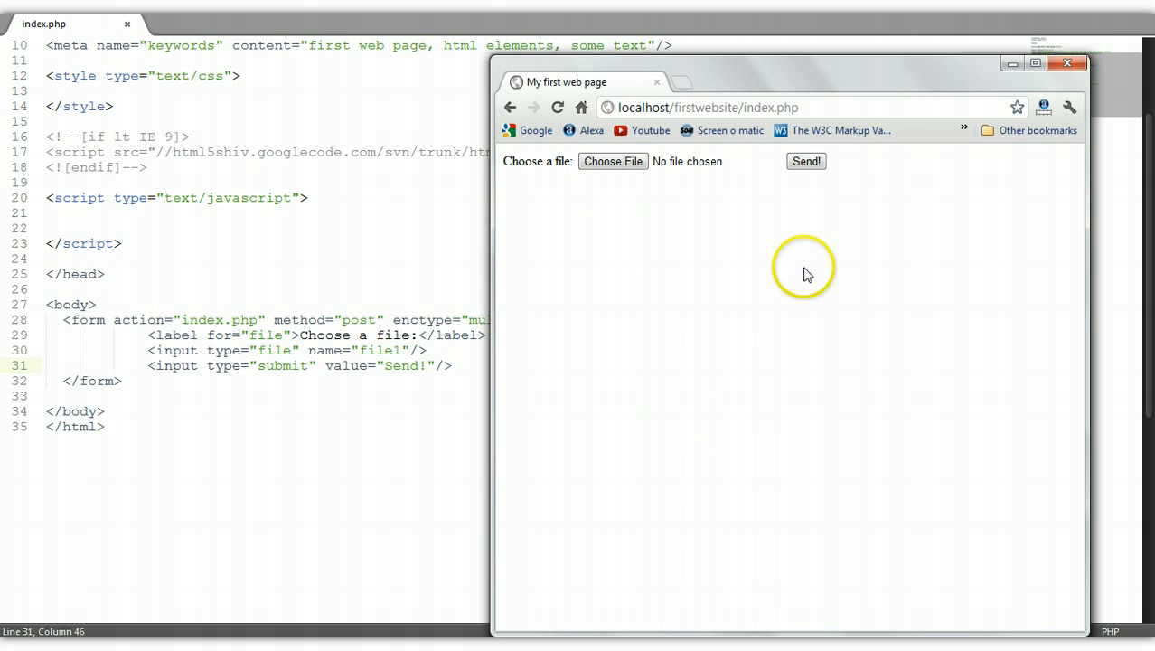
mouse_move(596, 253)
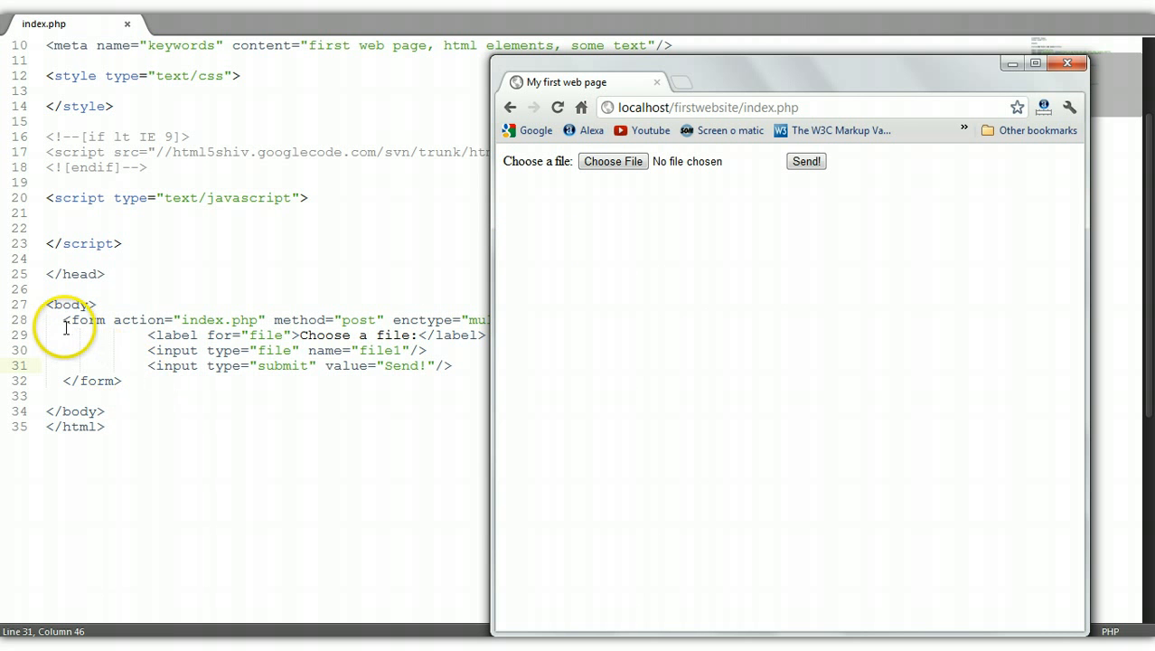
mouse_move(161, 342)
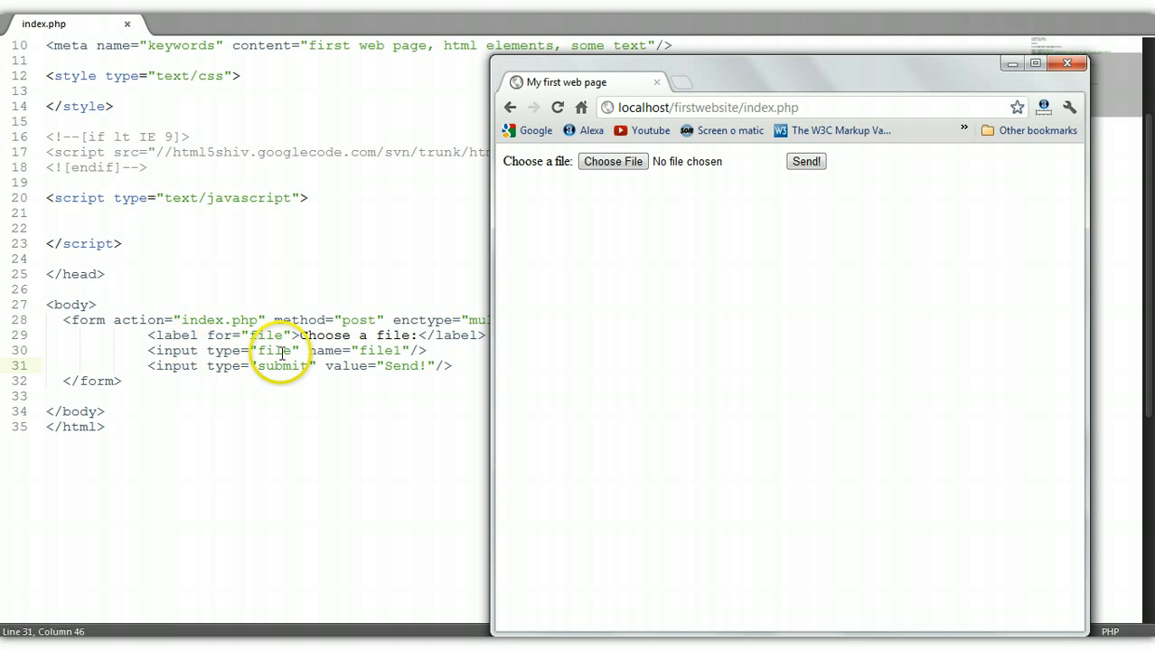
mouse_move(531, 253)
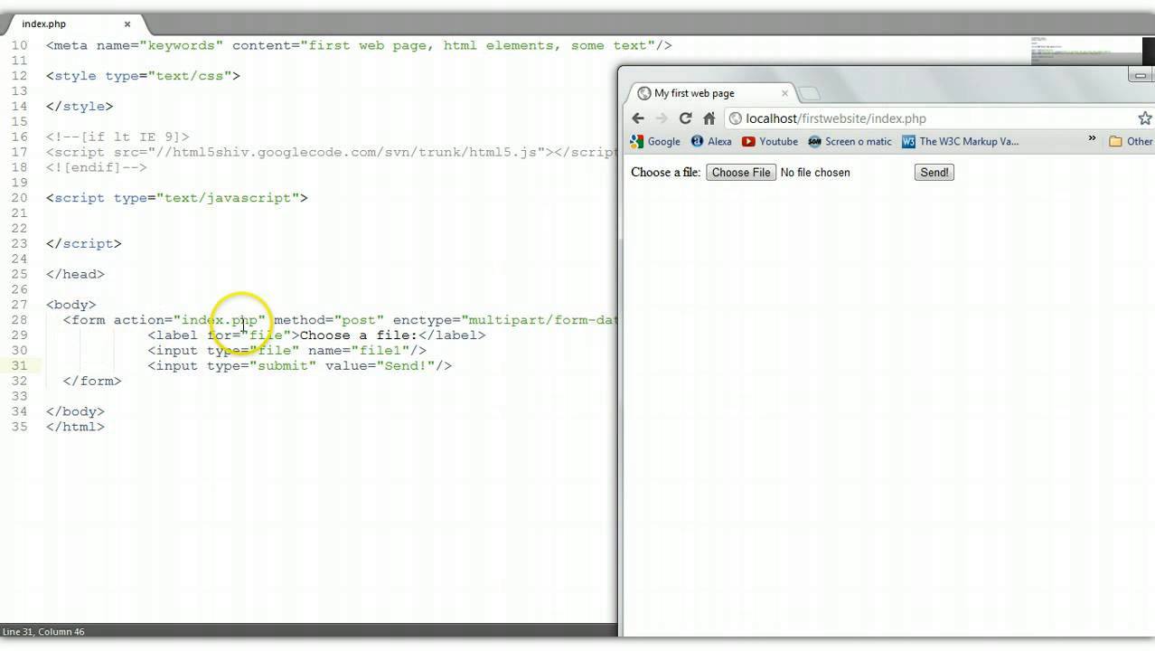
mouse_move(368, 320)
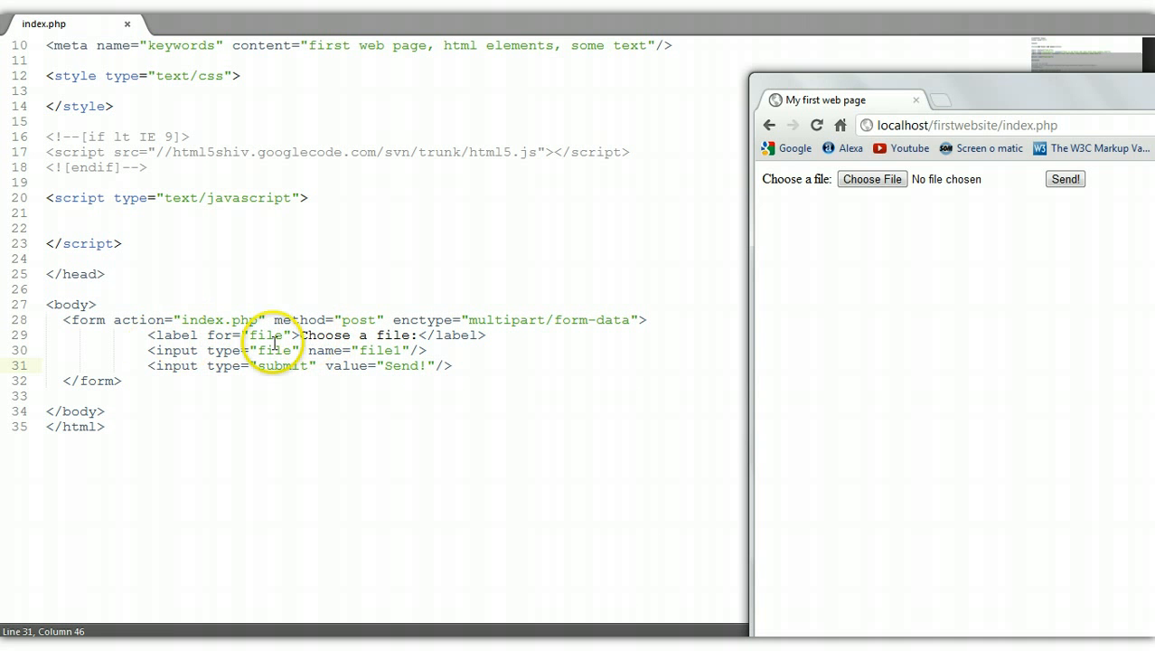
mouse_move(425, 347)
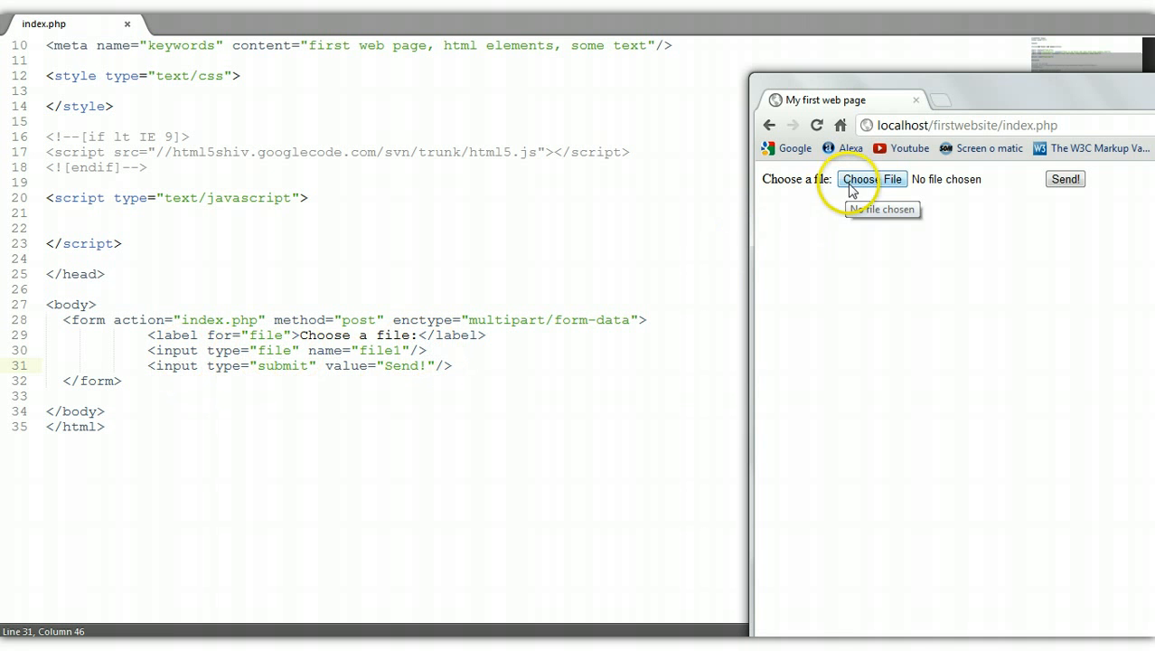
mouse_move(856, 189)
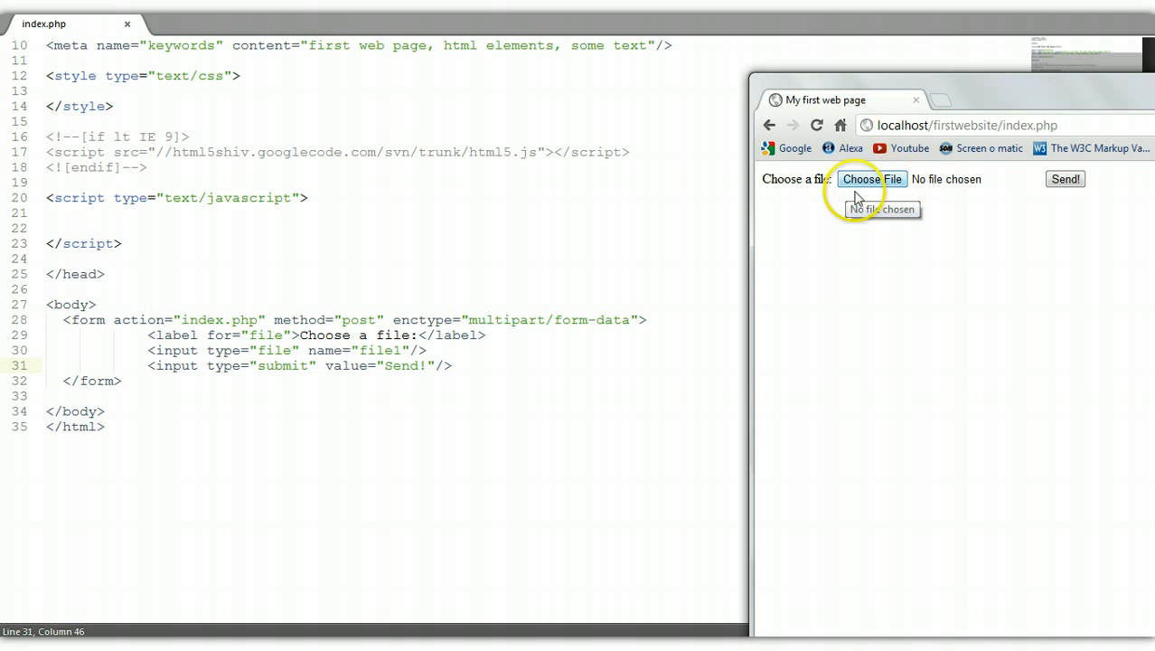